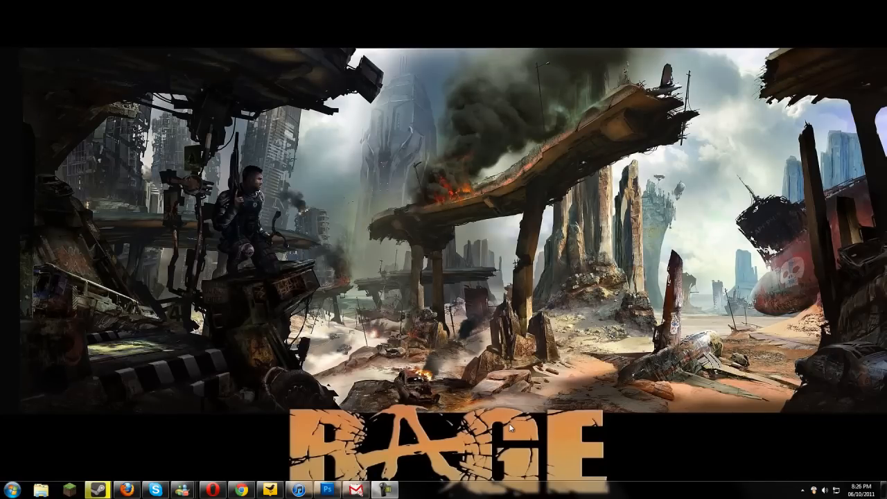
{"action": "mouse_move", "coordinate": [369, 406]}
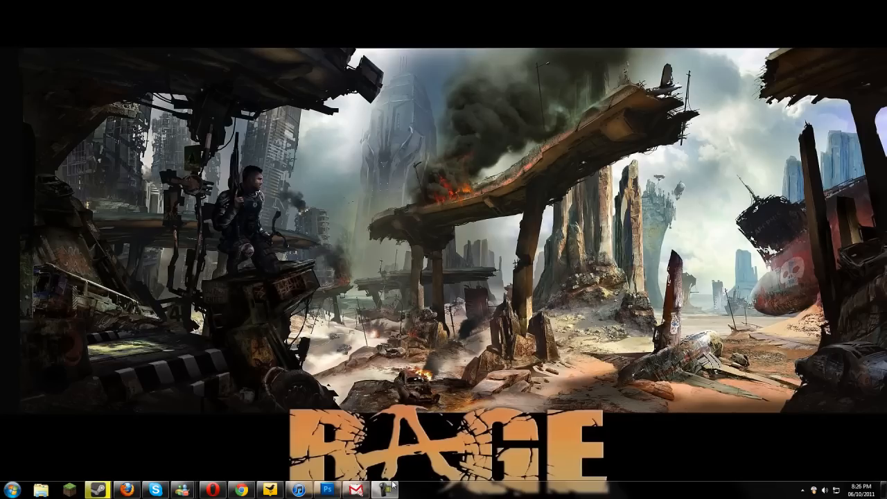
{"action": "mouse_move", "coordinate": [349, 483]}
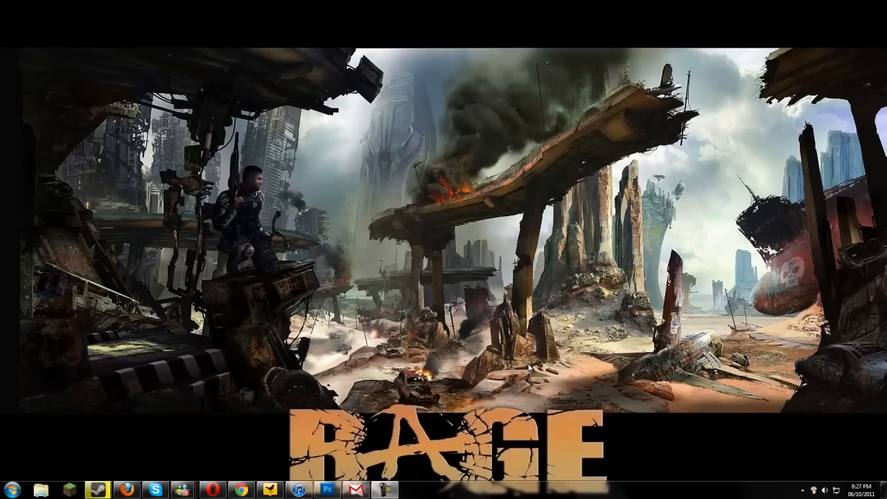
{"action": "mouse_move", "coordinate": [529, 368]}
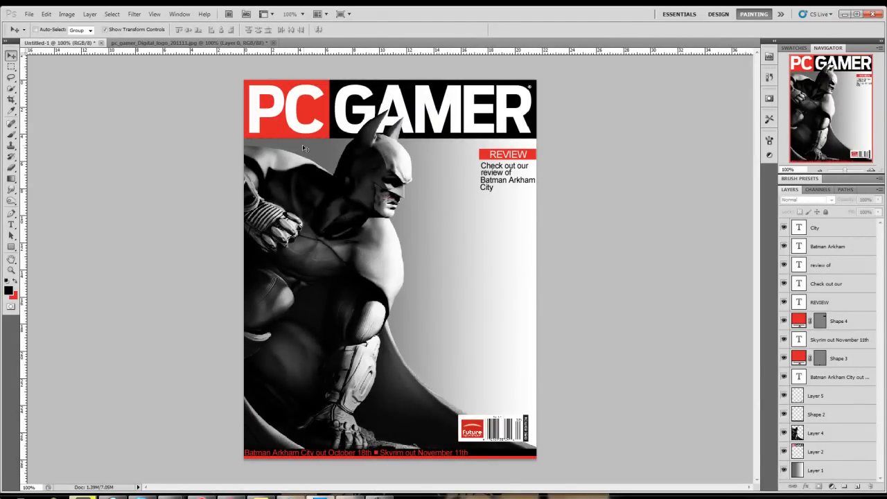
{"action": "mouse_move", "coordinate": [638, 240]}
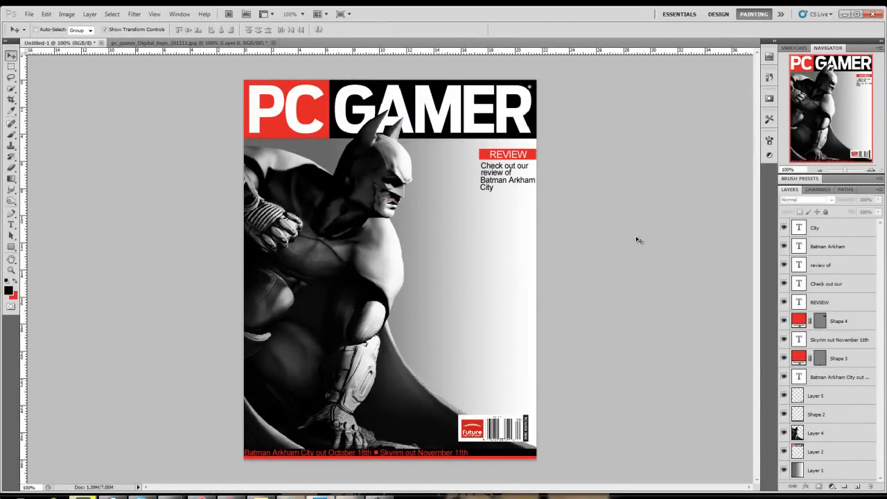
{"action": "mouse_move", "coordinate": [676, 194]}
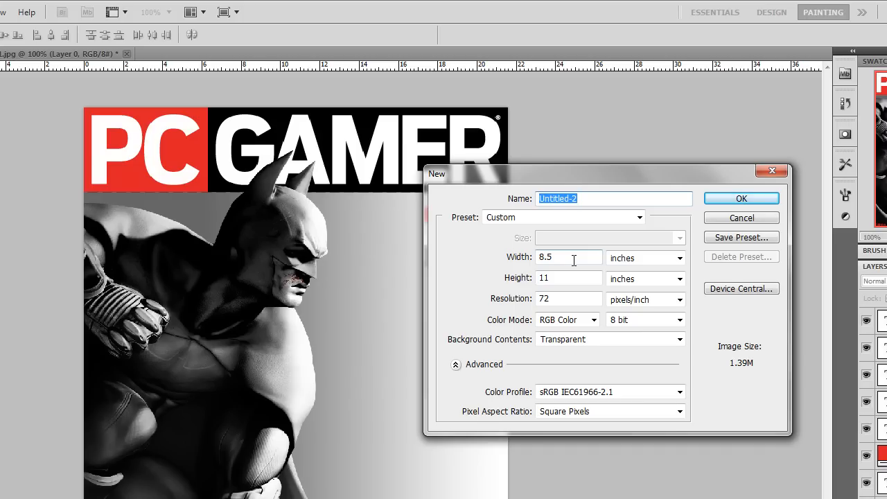
{"action": "mouse_move", "coordinate": [567, 294]}
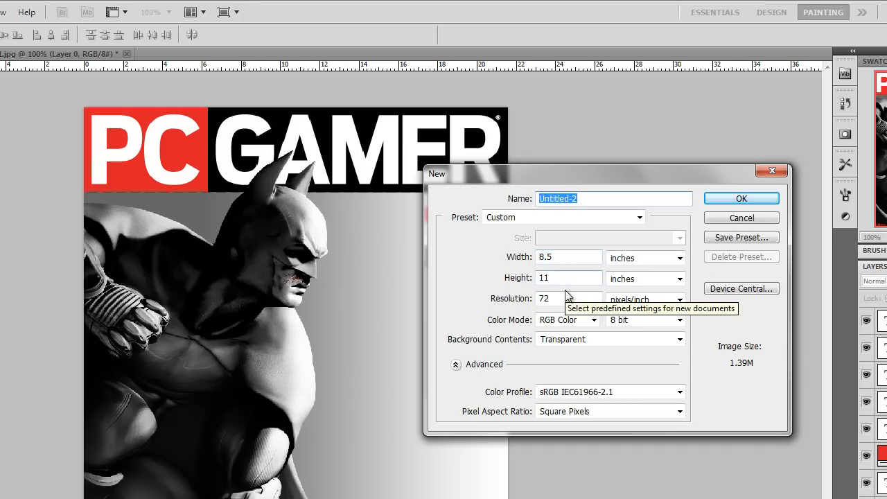
{"action": "mouse_move", "coordinate": [618, 287]}
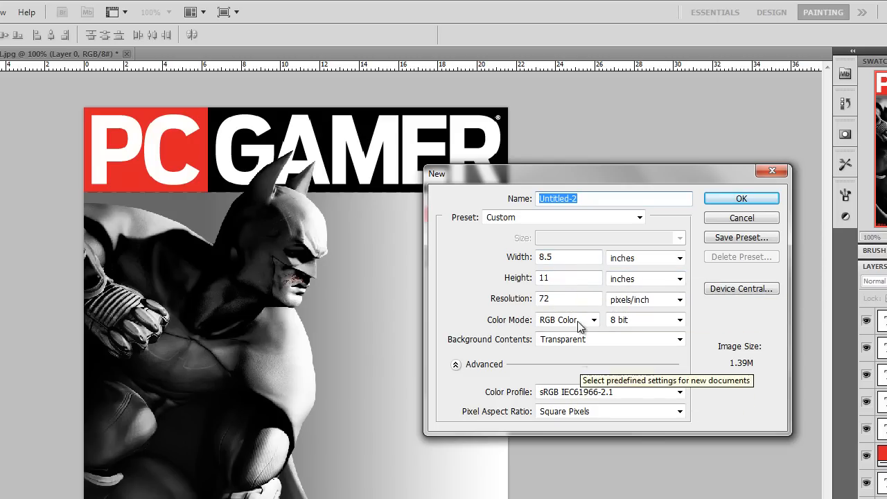
Set Resolution to 200 pixels/inch and create the 8.5×11 inch transparent document.
{"action": "triple_click", "coordinate": [567, 299]}
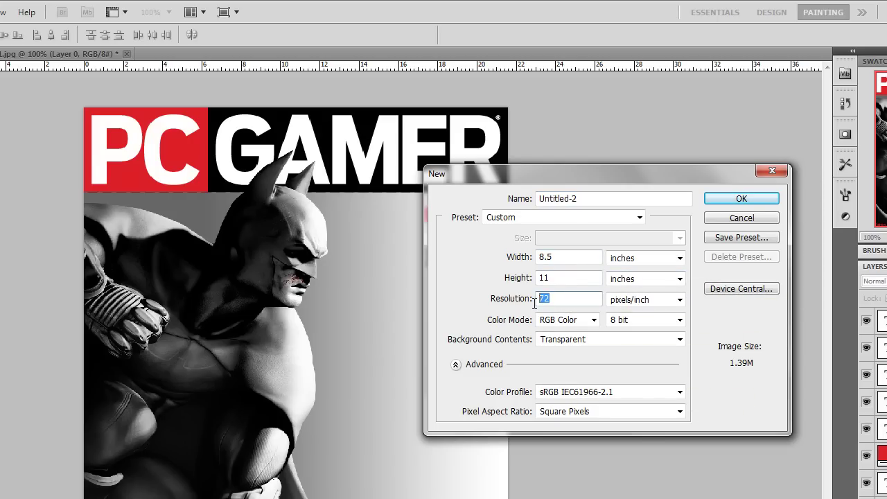
{"action": "type", "text": "200"}
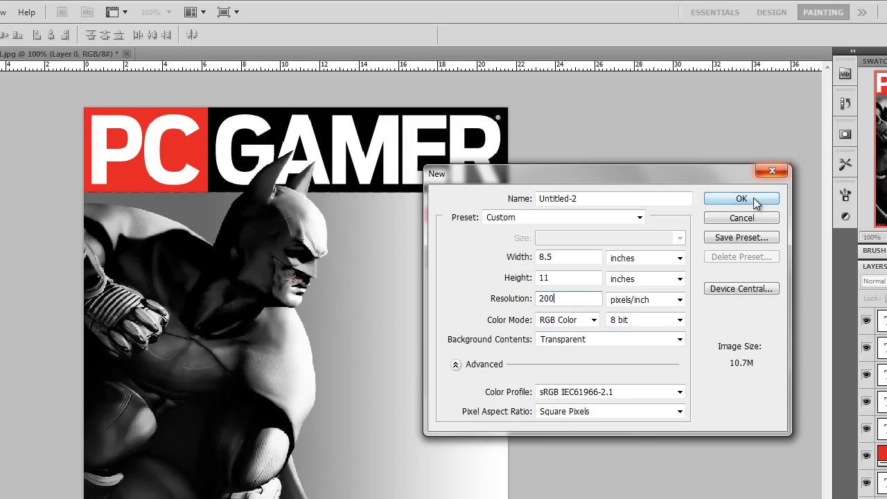
{"action": "left_click", "coordinate": [740, 198]}
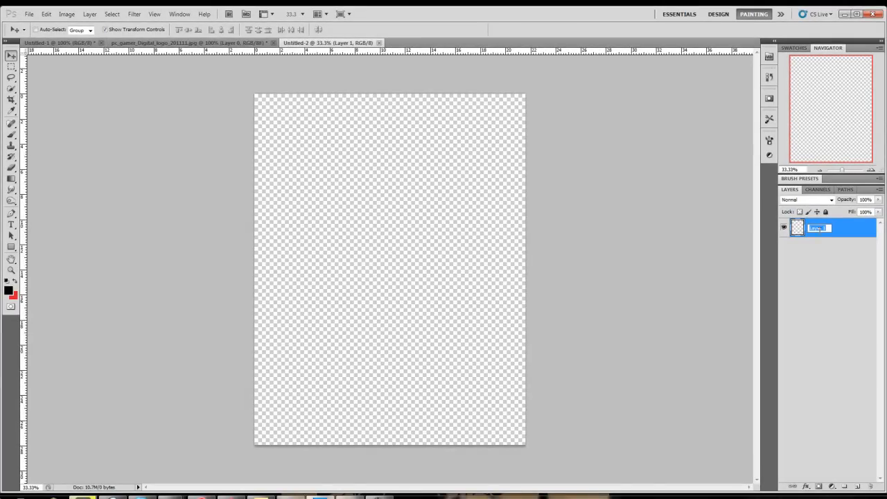
Name the layer Background, then switch to the pc_gamer_Digital_logo document.
{"action": "type", "text": "Background"}
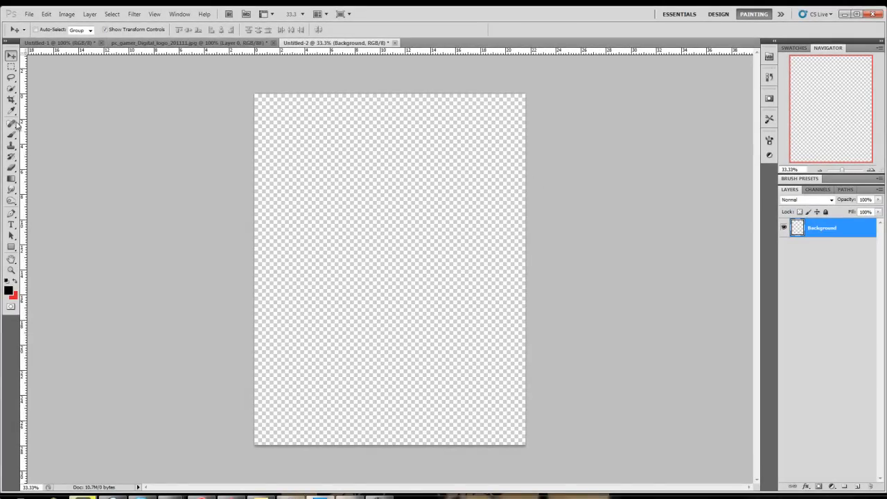
{"action": "mouse_move", "coordinate": [330, 137]}
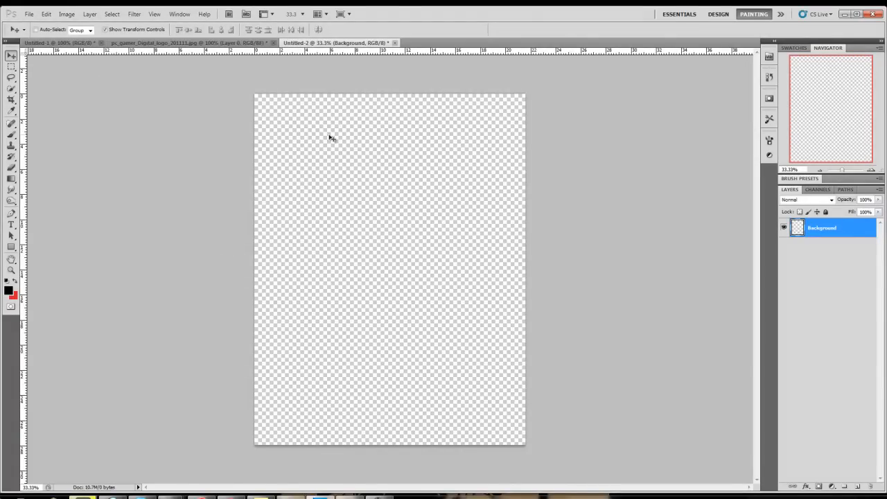
{"action": "mouse_move", "coordinate": [596, 108]}
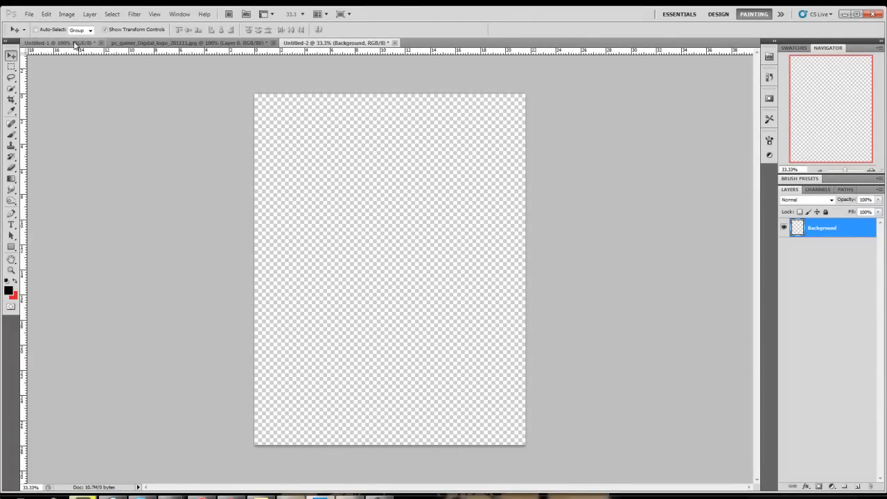
{"action": "left_click", "coordinate": [187, 42]}
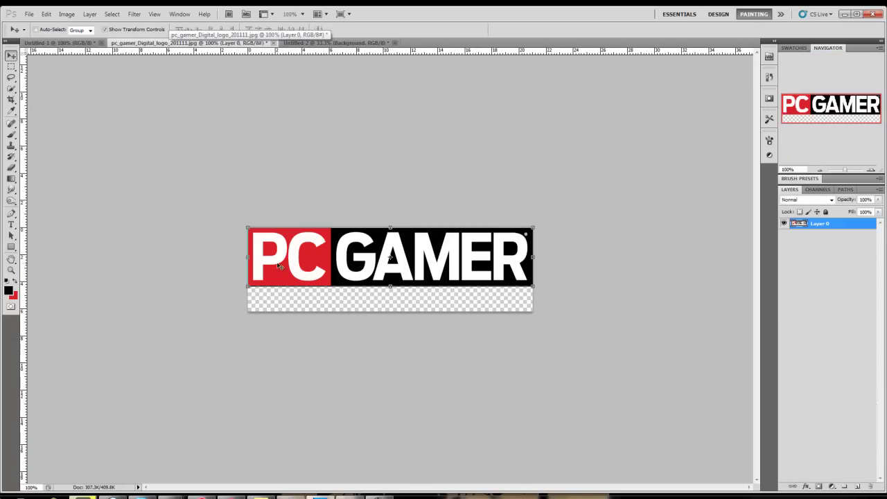
Paste the PC GAMER logo top-left and stretch it across the full page width.
{"action": "key", "text": "Delete"}
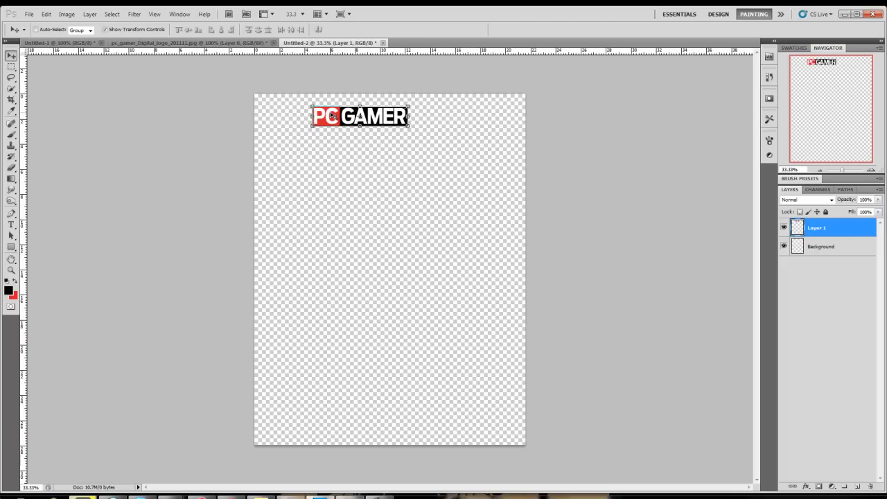
{"action": "left_click_drag", "start_coordinate": [361, 117], "coordinate": [302, 104]}
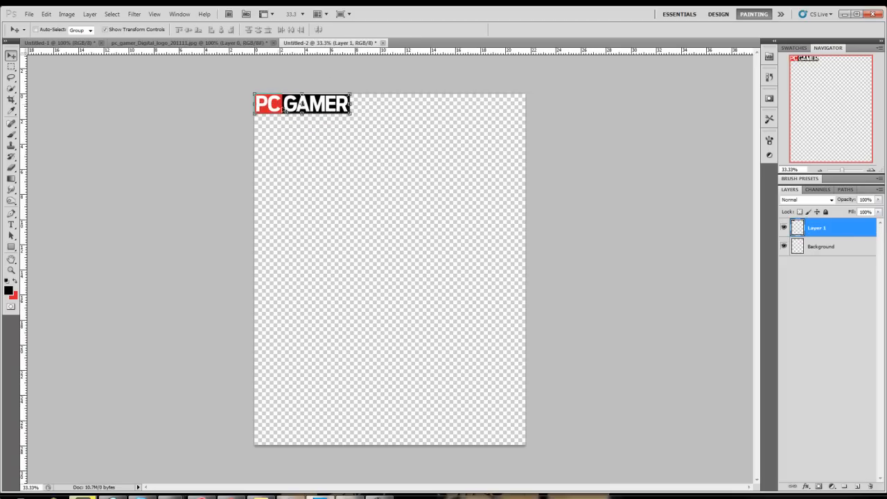
{"action": "left_click_drag", "start_coordinate": [352, 113], "coordinate": [455, 144]}
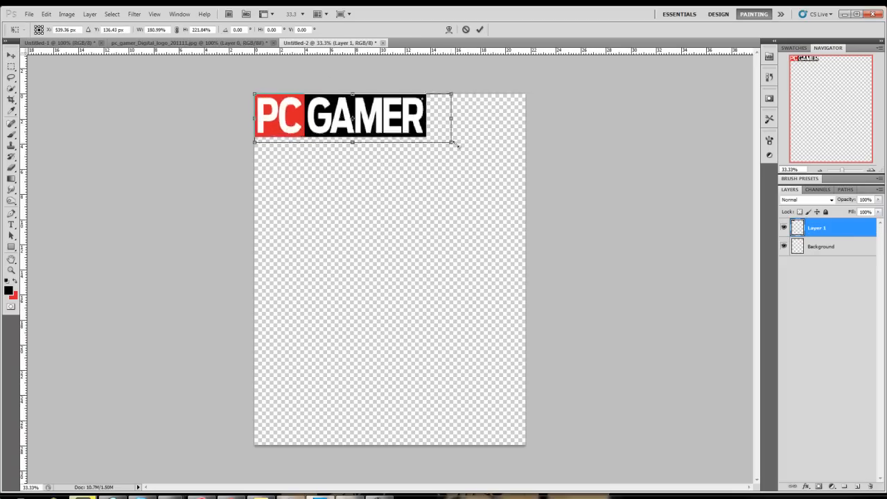
{"action": "left_click_drag", "start_coordinate": [455, 143], "coordinate": [527, 160]}
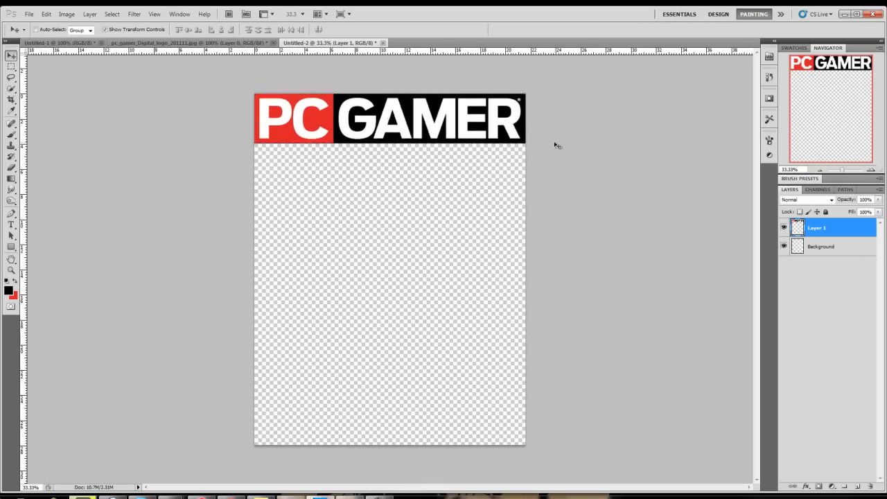
Compare with the Batman reference cover and rename the logo layer PC Gamer Top Title.
{"action": "left_click", "coordinate": [58, 41]}
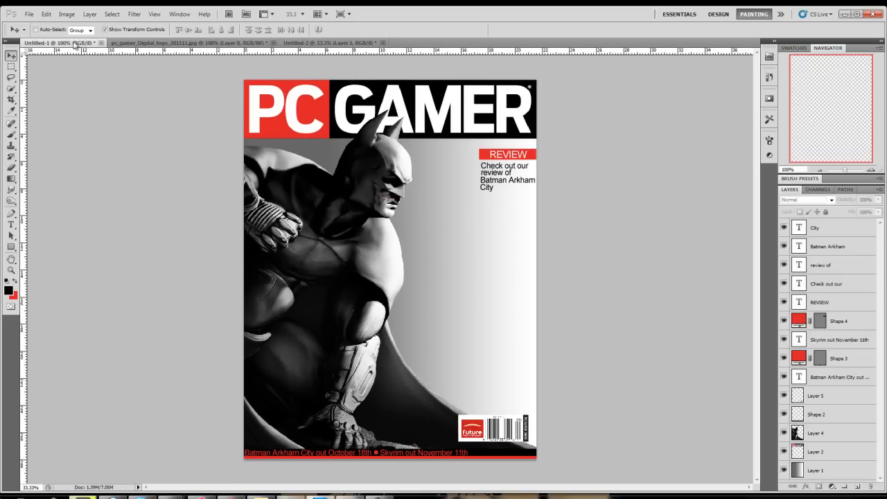
{"action": "left_click", "coordinate": [333, 42]}
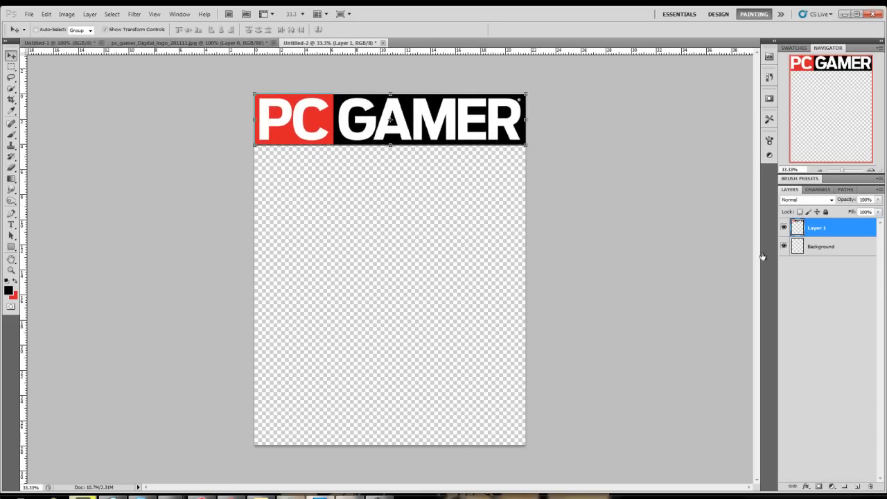
{"action": "double_click", "coordinate": [816, 227]}
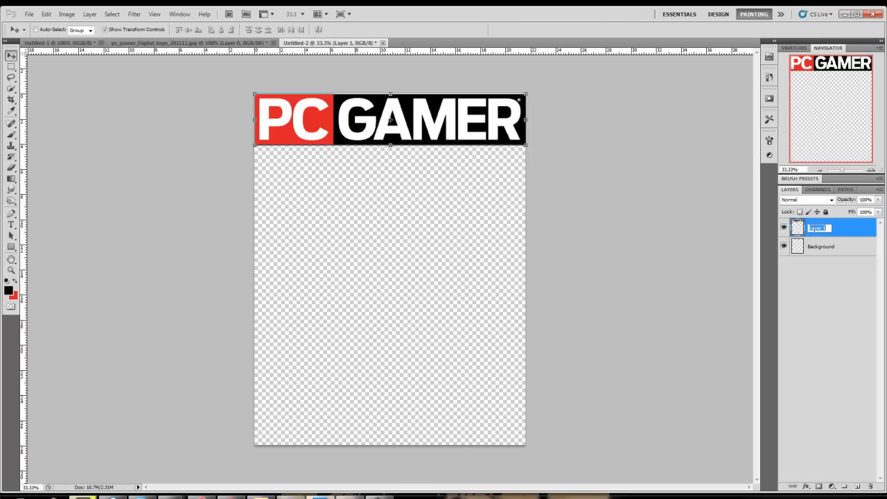
{"action": "type", "text": "PC Gam"}
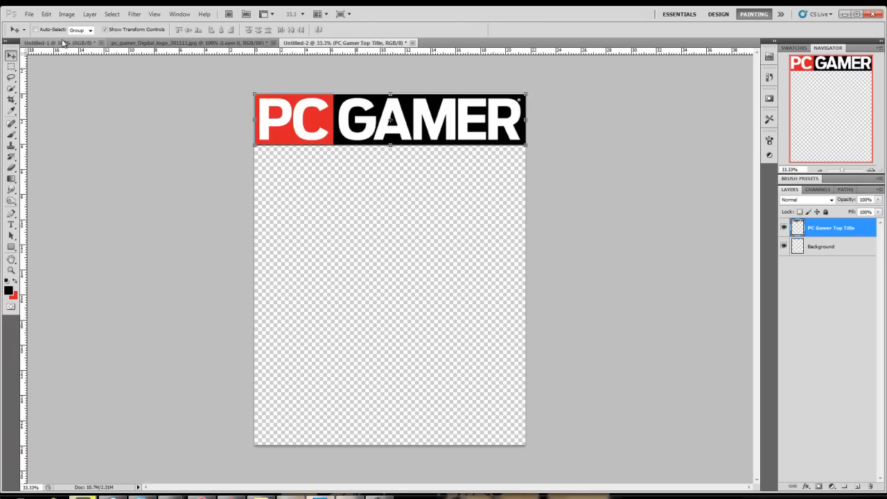
{"action": "left_click", "coordinate": [53, 41]}
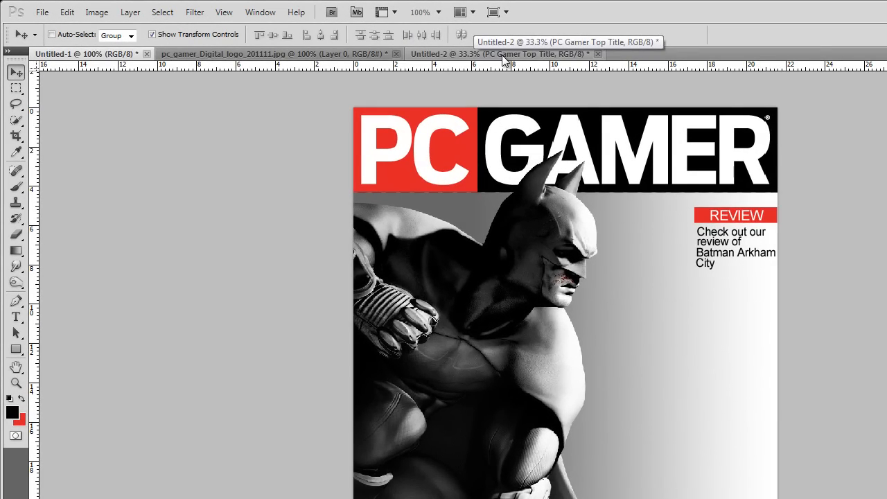
Open DEHR.png and carry the Deus Ex render into the cover below the logo.
{"action": "left_click", "coordinate": [42, 11]}
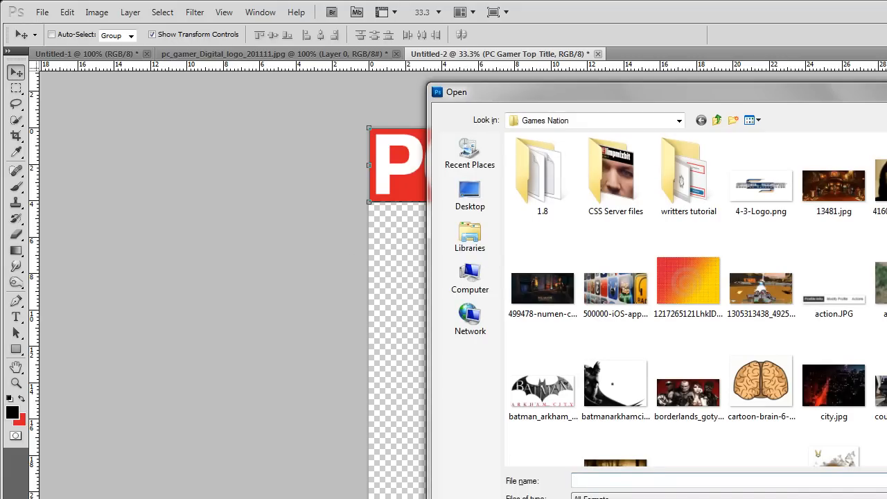
{"action": "left_click", "coordinate": [832, 300]}
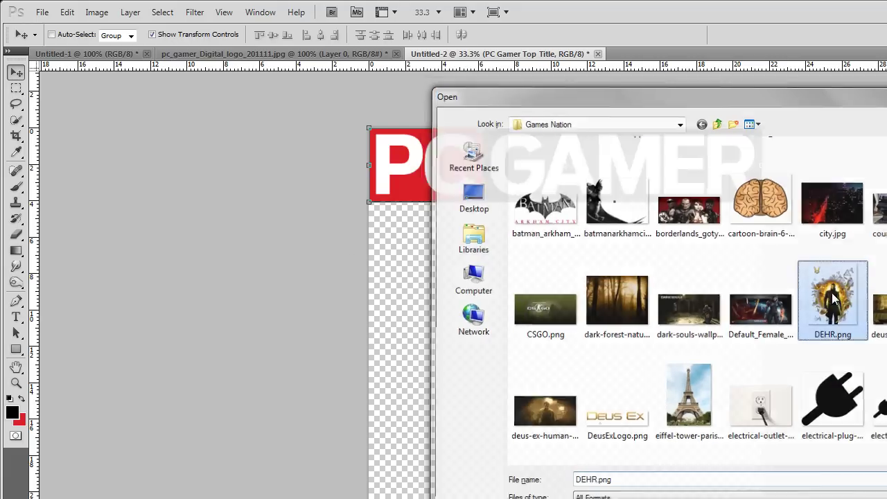
{"action": "double_click", "coordinate": [832, 294]}
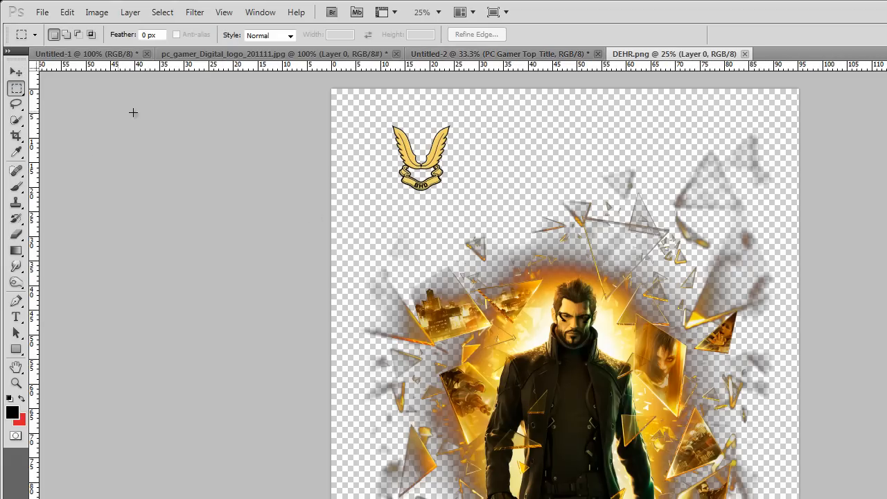
{"action": "mouse_move", "coordinate": [485, 211]}
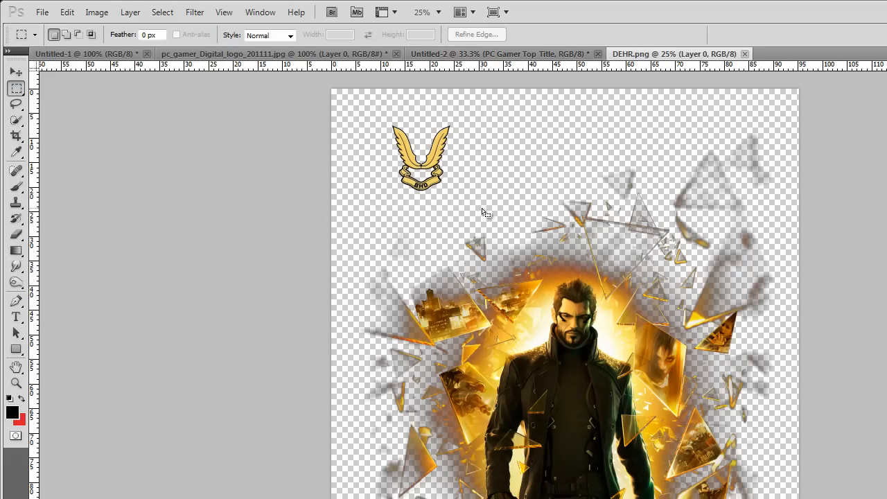
{"action": "left_click_drag", "start_coordinate": [355, 110], "coordinate": [482, 209]}
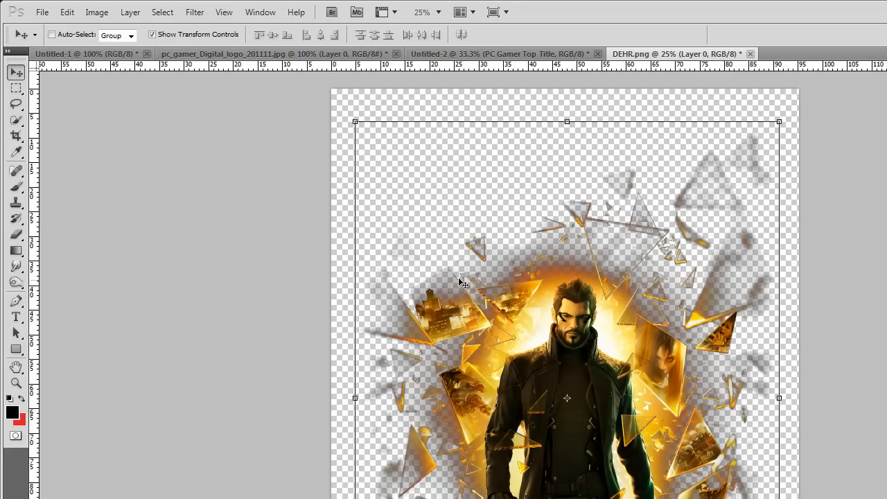
{"action": "left_click", "coordinate": [499, 54]}
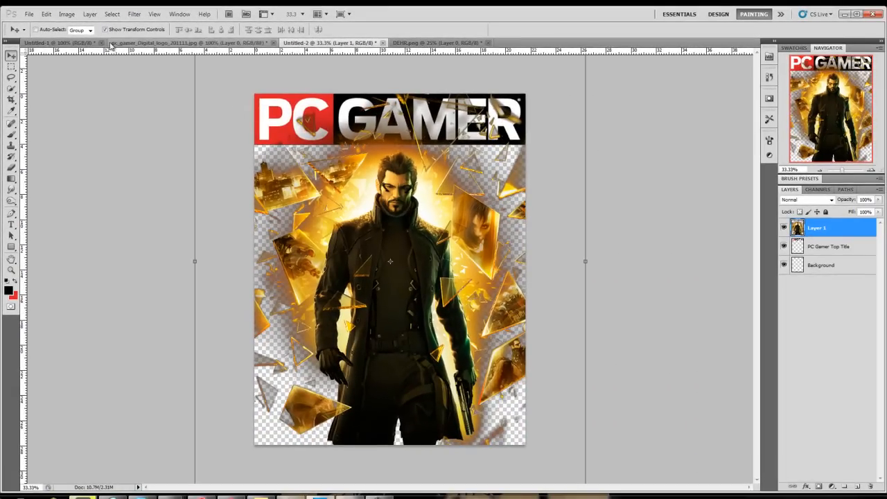
After checking the Batman reference, rename the render layer Deus Ex Image.
{"action": "left_click", "coordinate": [58, 42]}
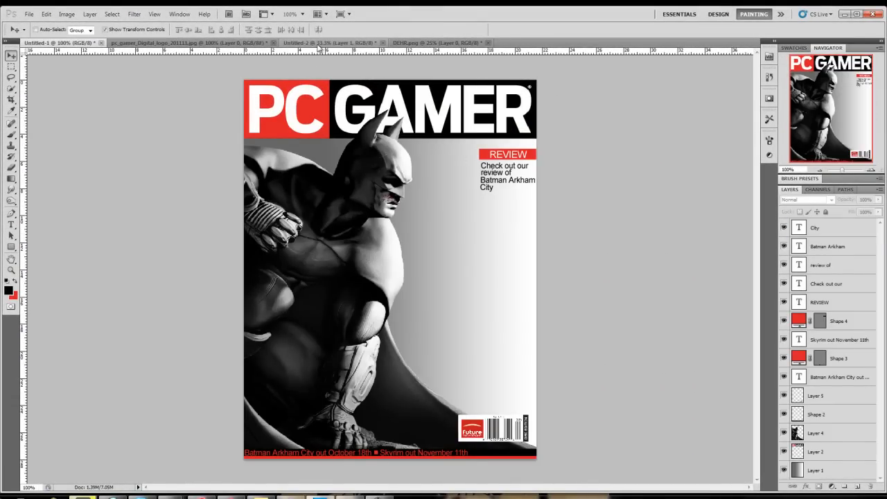
{"action": "left_click", "coordinate": [435, 42]}
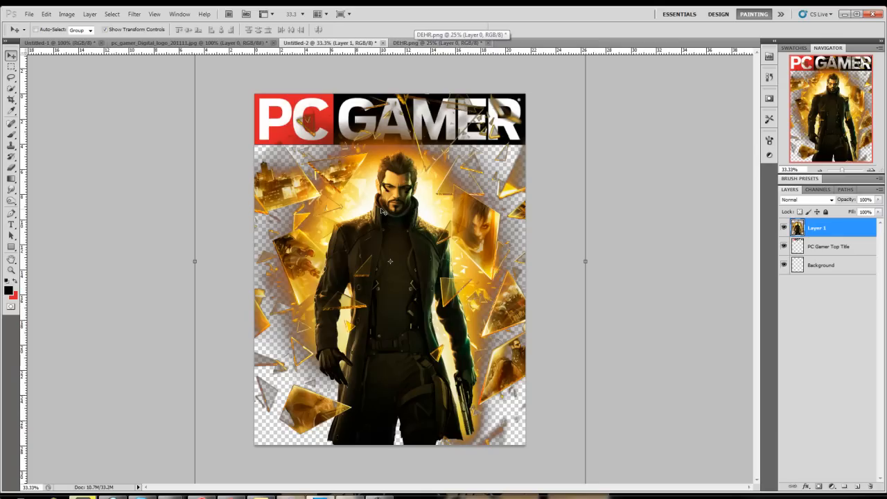
{"action": "mouse_move", "coordinate": [381, 212]}
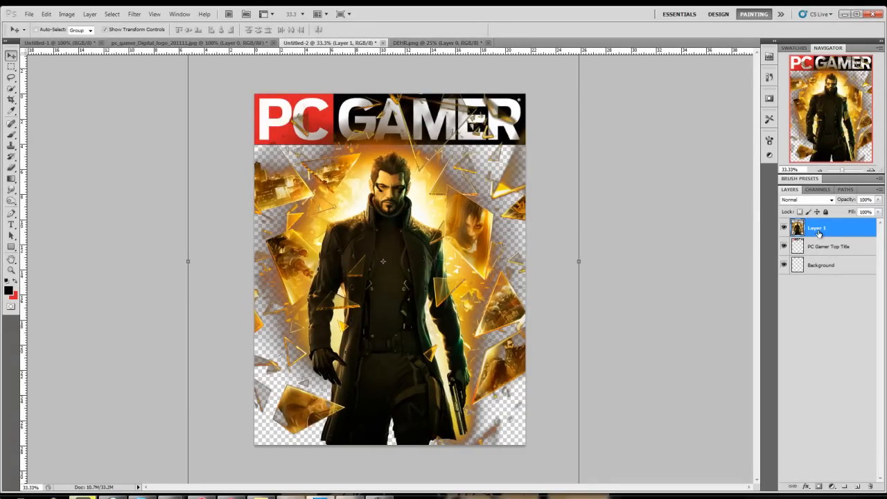
{"action": "double_click", "coordinate": [816, 227]}
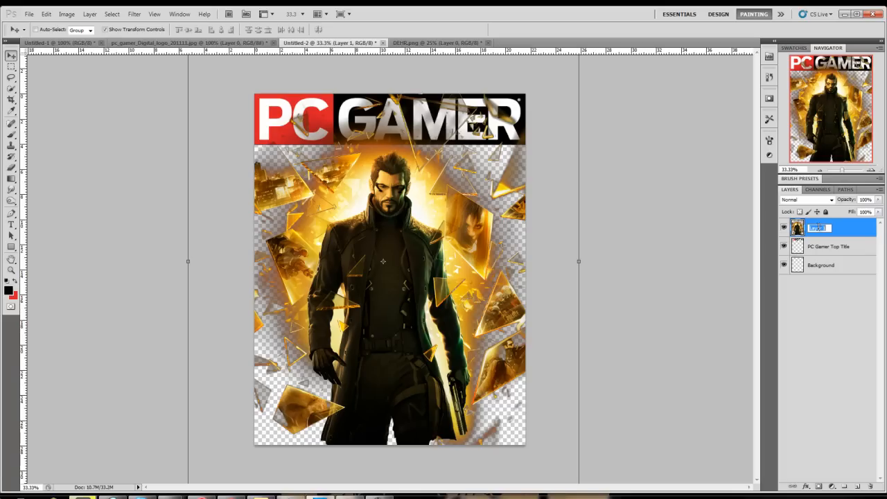
{"action": "type", "text": "Deus Ex Image"}
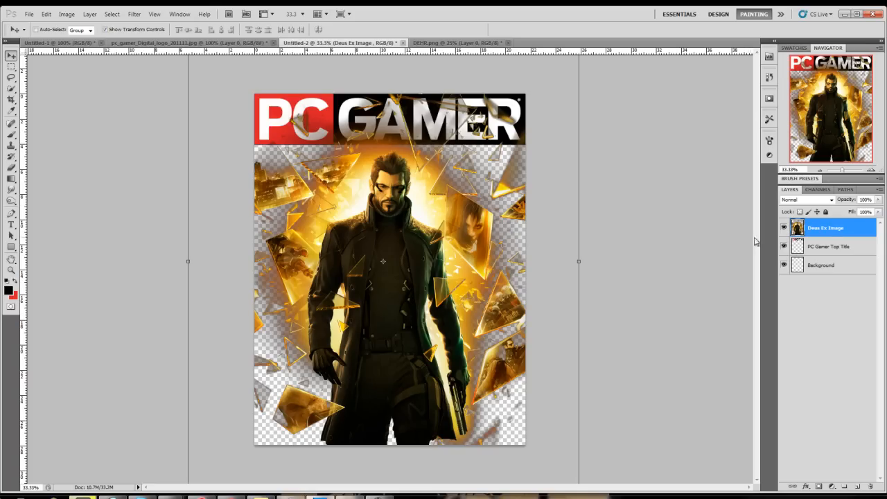
{"action": "mouse_move", "coordinate": [825, 247]}
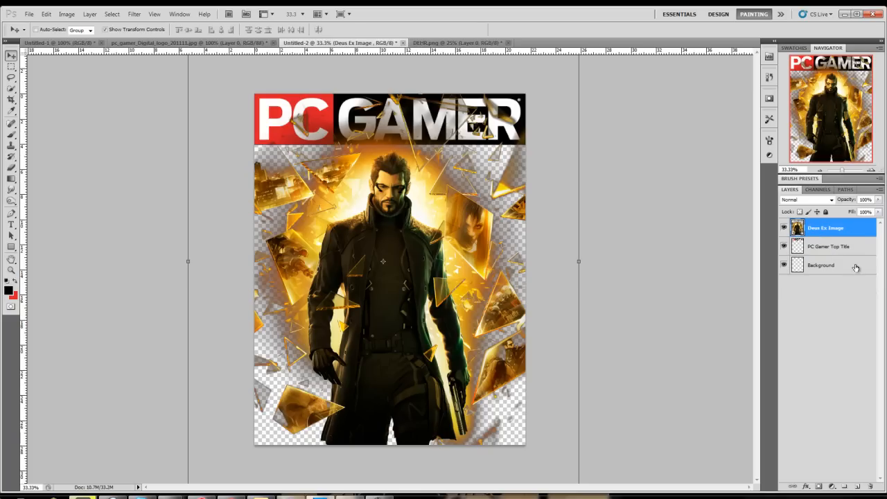
On the Background layer, choose a dark grey foreground and confirm the background colour.
{"action": "left_click", "coordinate": [820, 265]}
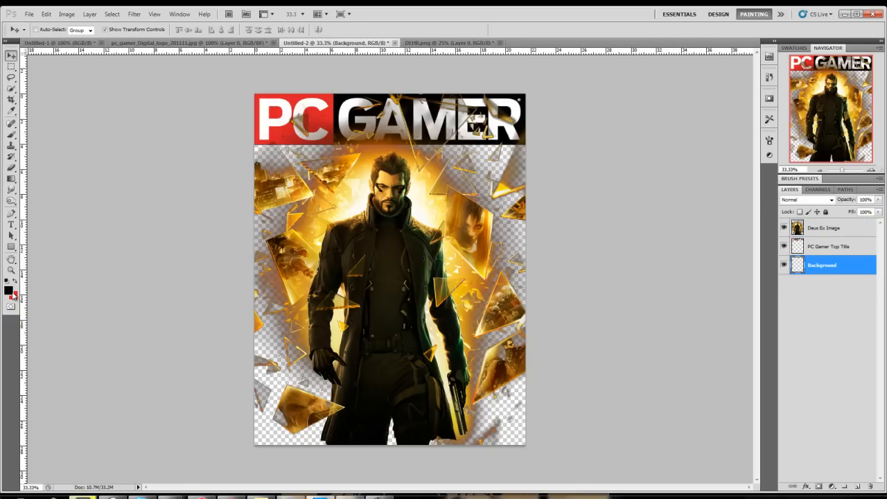
{"action": "left_click", "coordinate": [9, 290]}
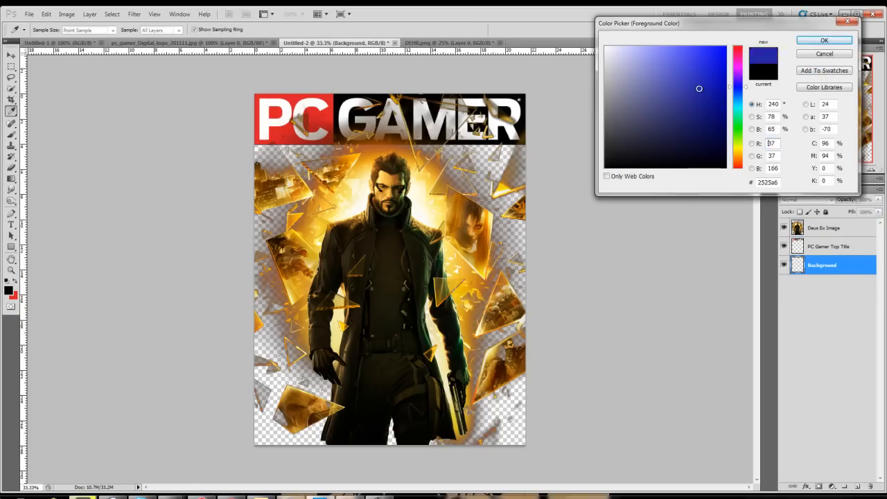
{"action": "left_click", "coordinate": [609, 47]}
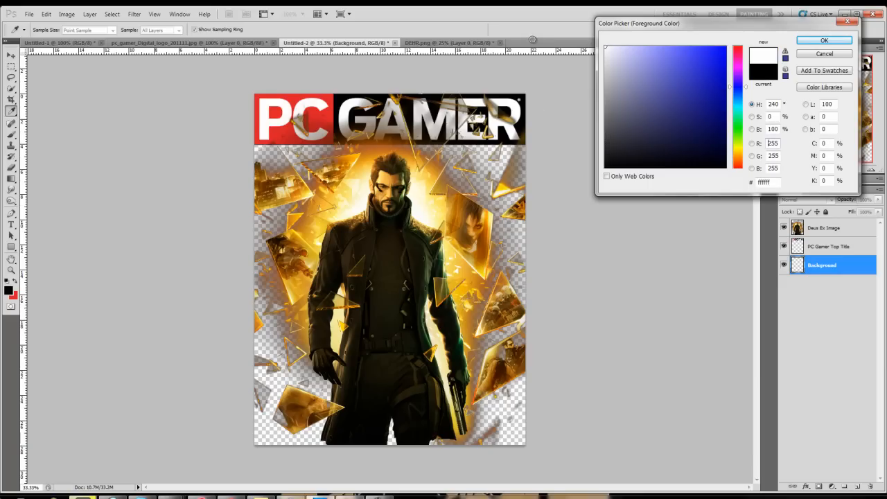
{"action": "left_click", "coordinate": [604, 122]}
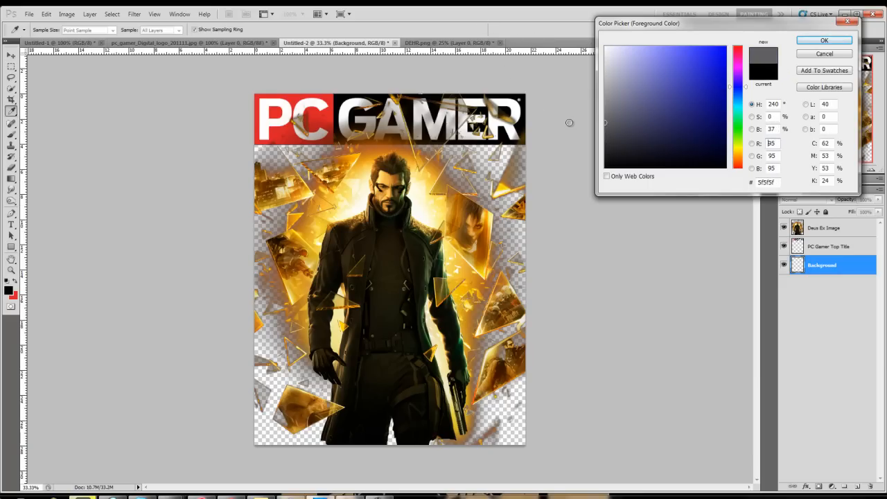
{"action": "left_click", "coordinate": [602, 139]}
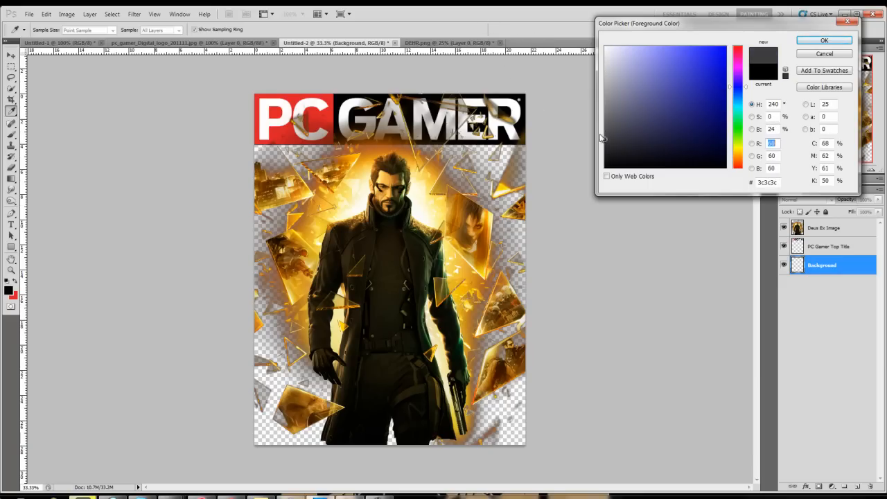
{"action": "left_click", "coordinate": [823, 52]}
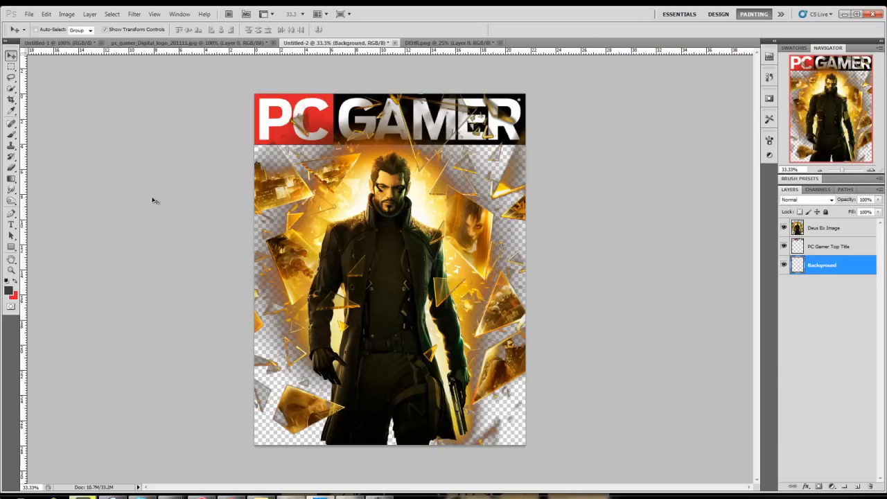
{"action": "left_click", "coordinate": [8, 291]}
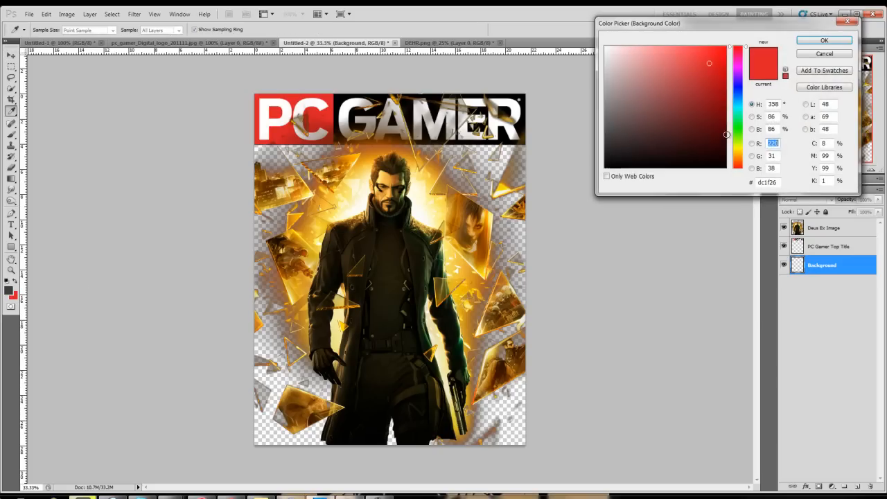
{"action": "left_click", "coordinate": [823, 39]}
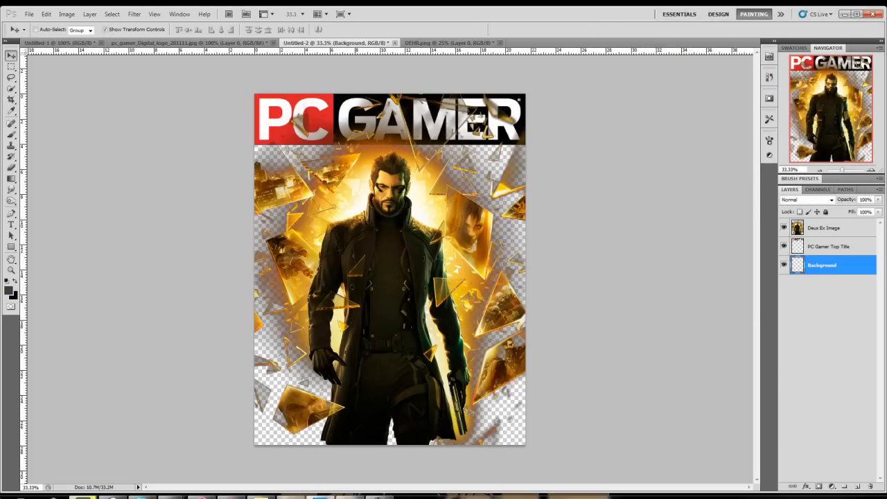
Drag a vertical gradient with the Gradient Tool to fill the background dark.
{"action": "left_click", "coordinate": [11, 178]}
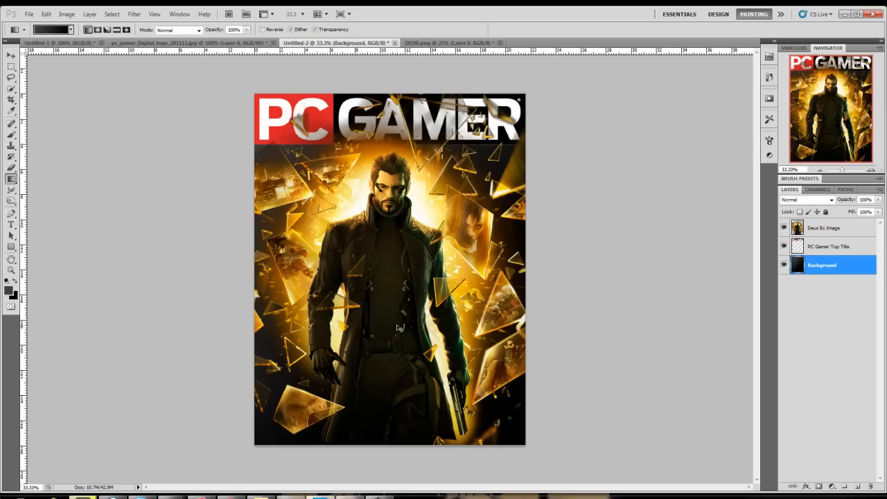
{"action": "left_click", "coordinate": [11, 280]}
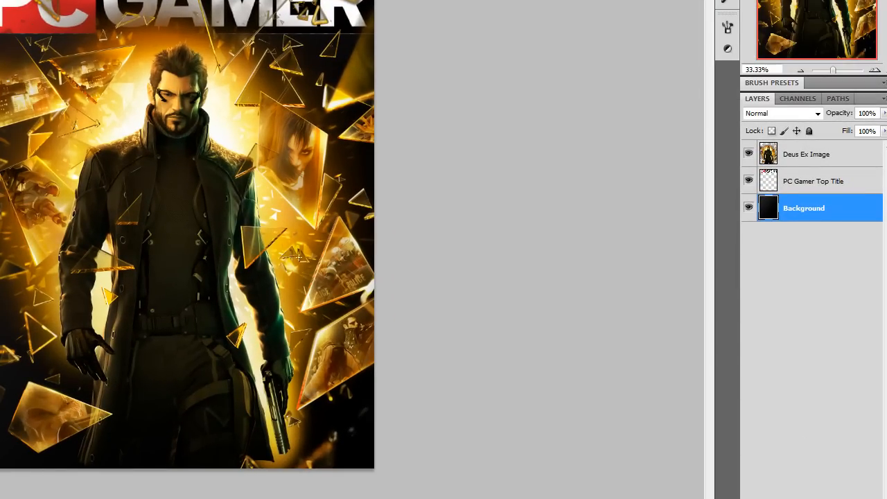
{"action": "mouse_move", "coordinate": [352, 78]}
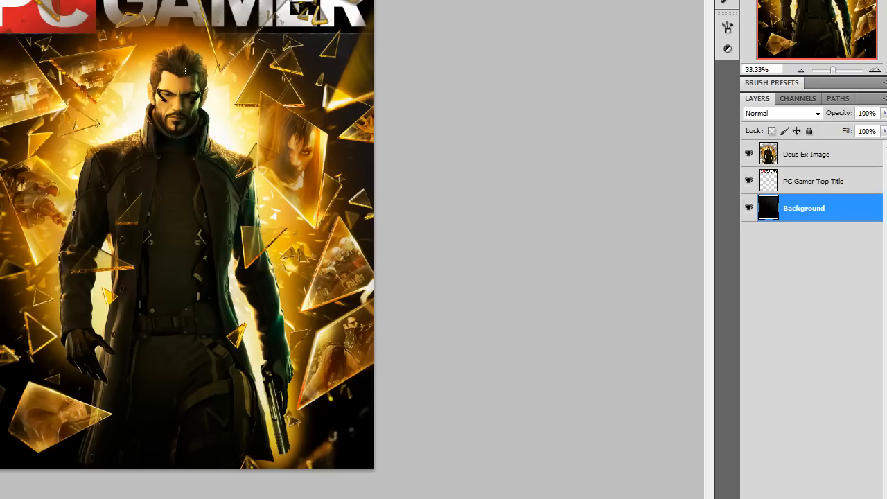
{"action": "mouse_move", "coordinate": [175, 61]}
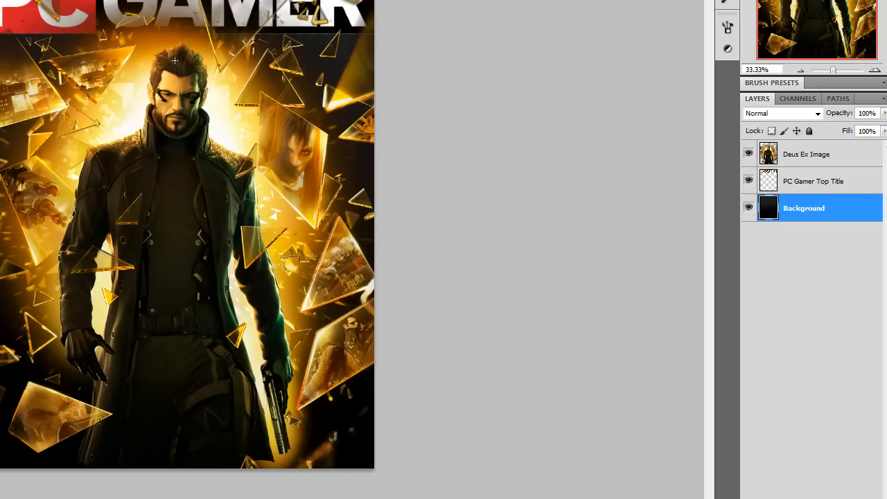
{"action": "left_click_drag", "start_coordinate": [174, 61], "coordinate": [186, 377]}
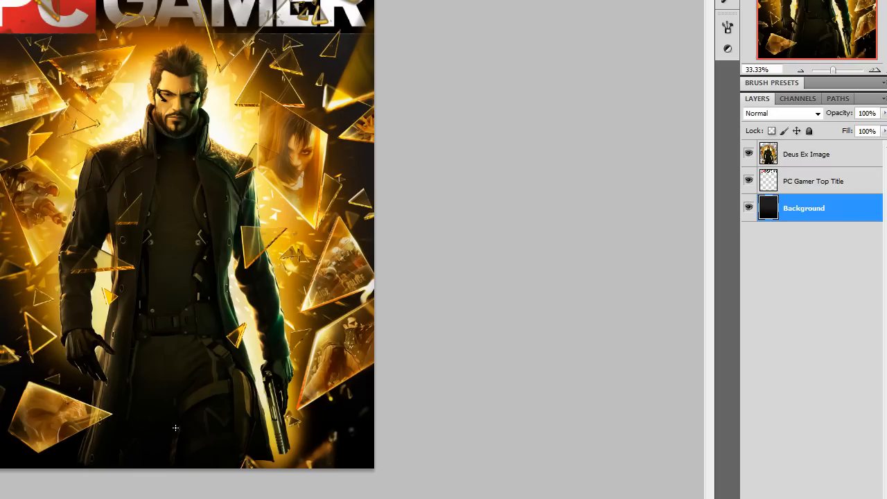
{"action": "mouse_move", "coordinate": [620, 319]}
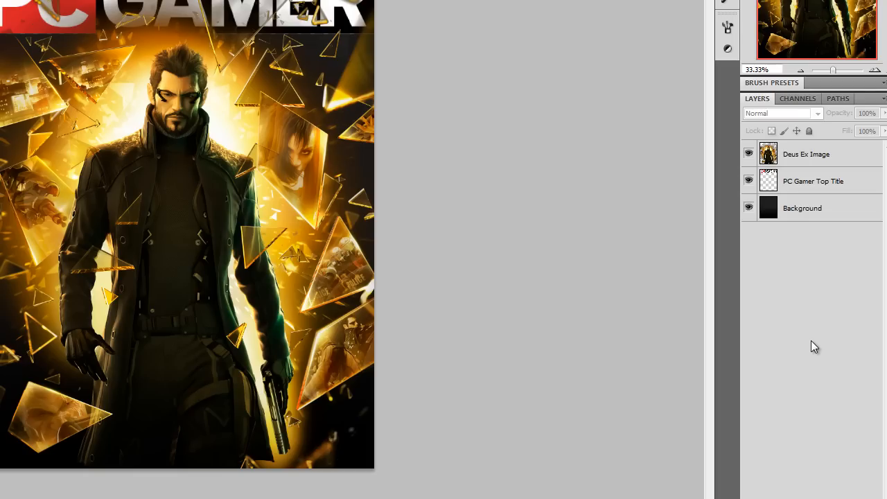
{"action": "mouse_move", "coordinate": [796, 177]}
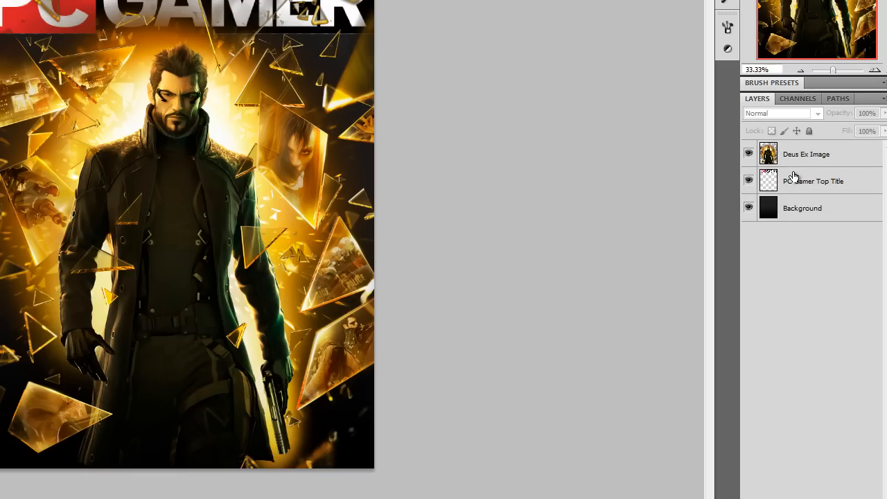
{"action": "mouse_move", "coordinate": [821, 132]}
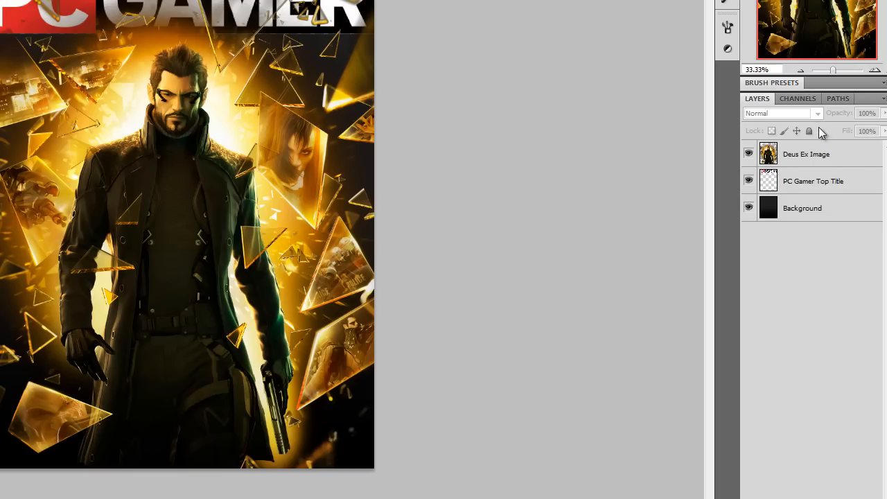
{"action": "left_click", "coordinate": [783, 113]}
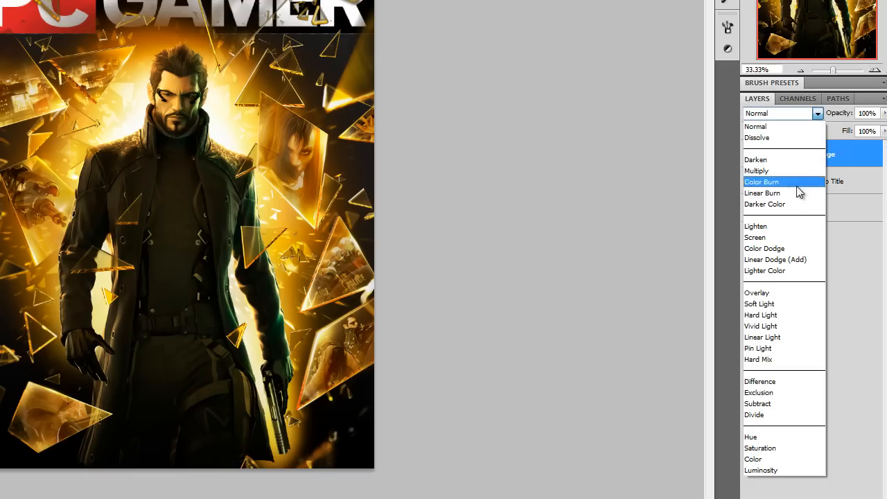
{"action": "left_click", "coordinate": [754, 237]}
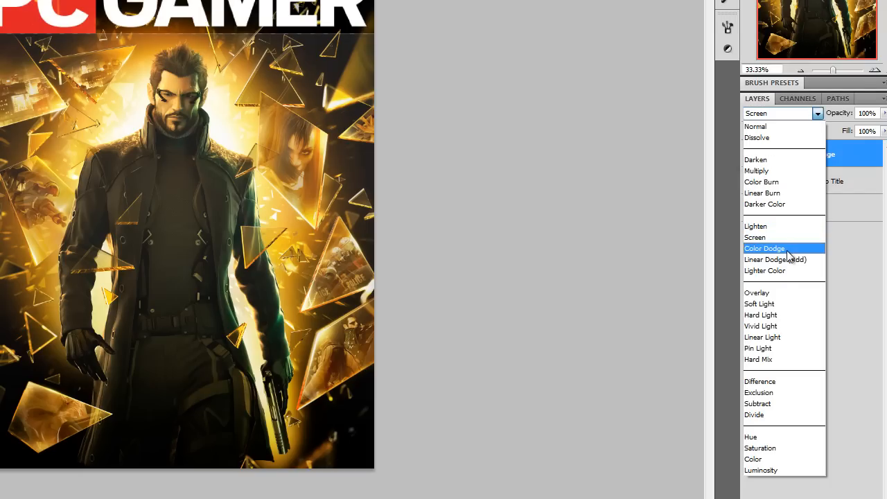
{"action": "left_click", "coordinate": [758, 292]}
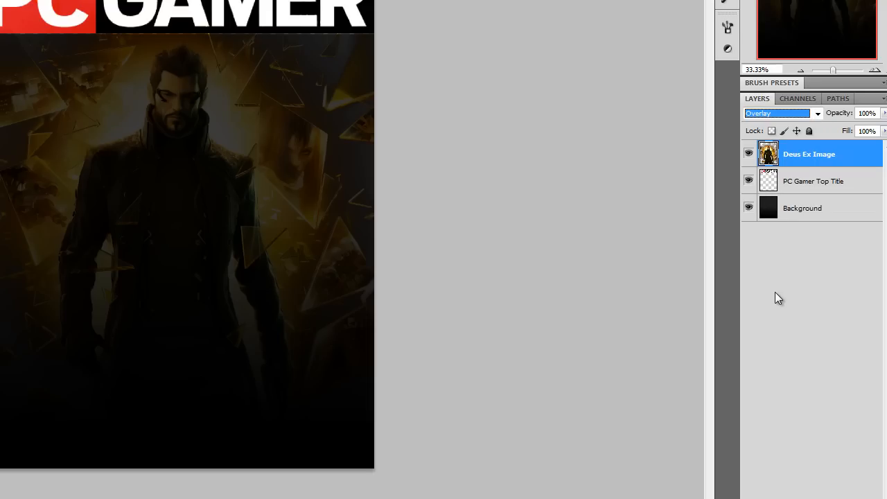
{"action": "left_click", "coordinate": [777, 114]}
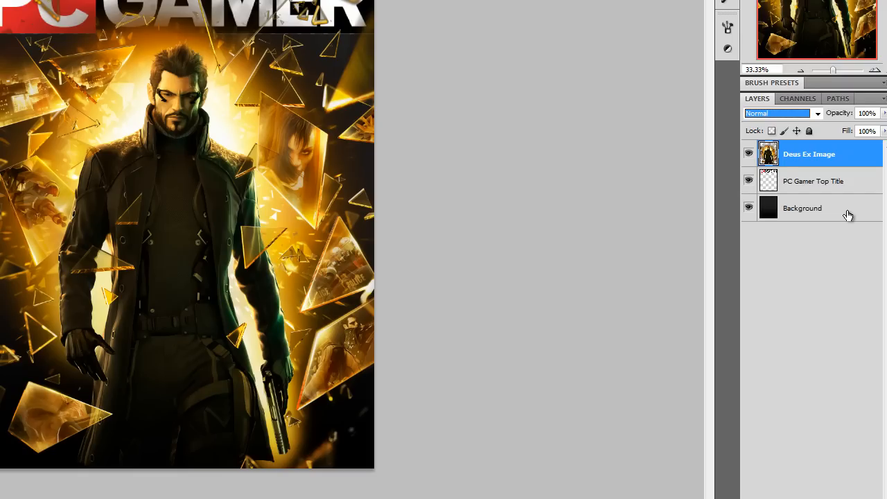
{"action": "mouse_move", "coordinate": [882, 280]}
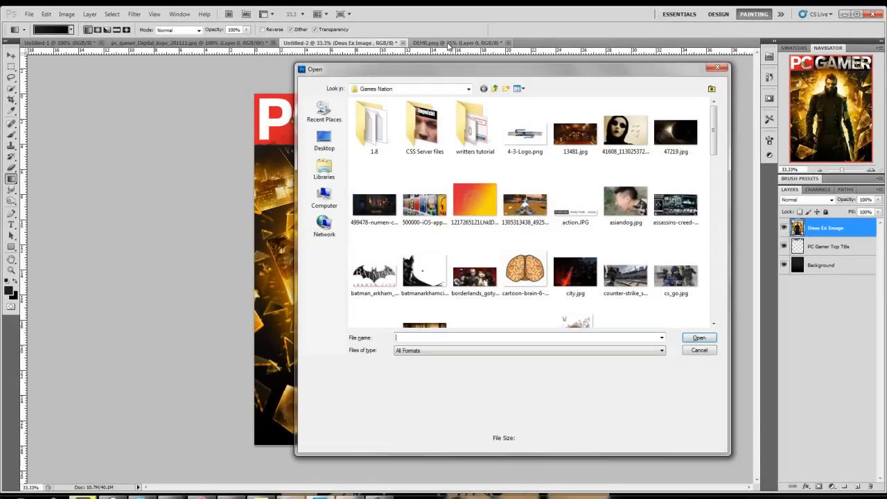
Open the Left 4 Dead 2 cover and put its selected barcode onto its own layer via Layer via Copy.
{"action": "scroll", "scroll_direction": "down", "scroll_amount": 3}
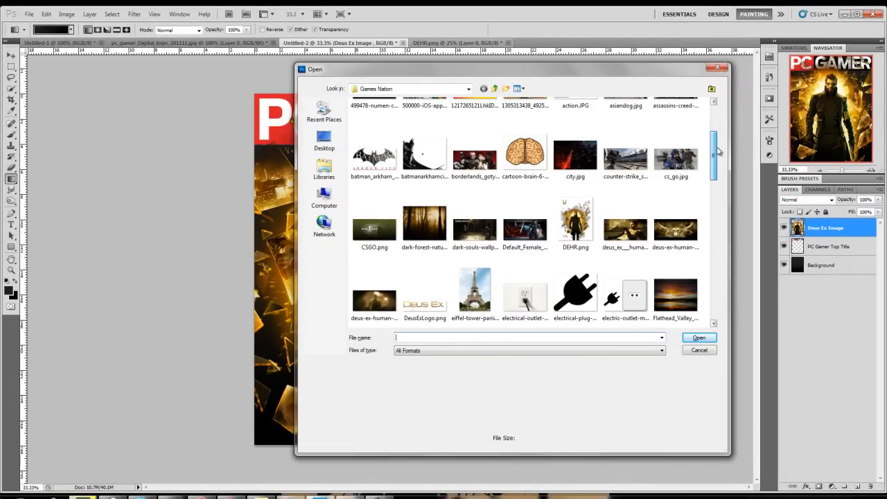
{"action": "scroll", "scroll_direction": "down", "scroll_amount": 3}
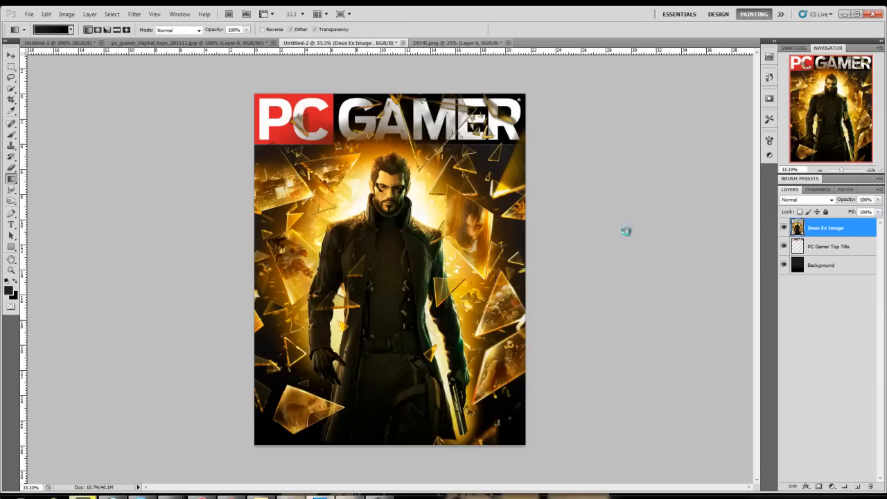
{"action": "left_click", "coordinate": [561, 41]}
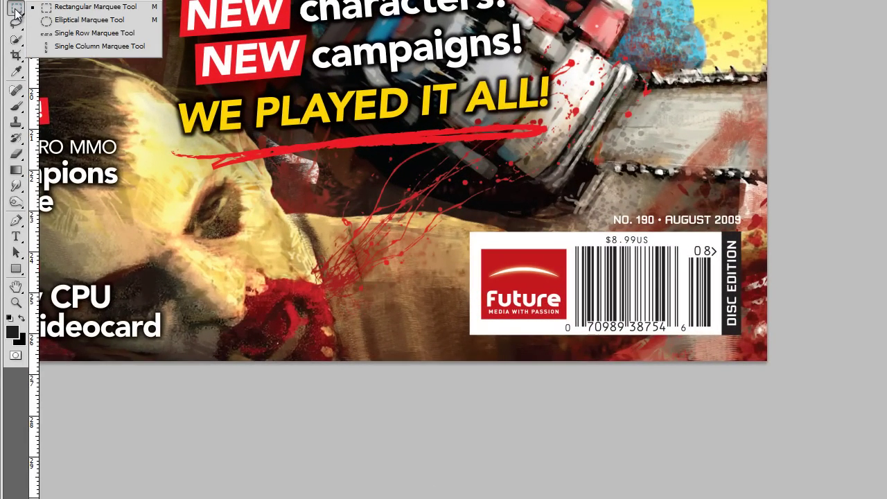
{"action": "mouse_move", "coordinate": [482, 237]}
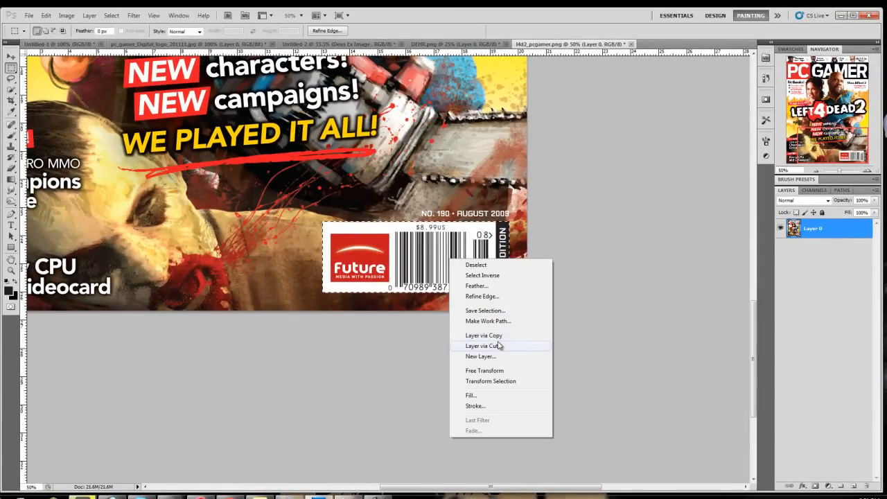
{"action": "left_click", "coordinate": [483, 347]}
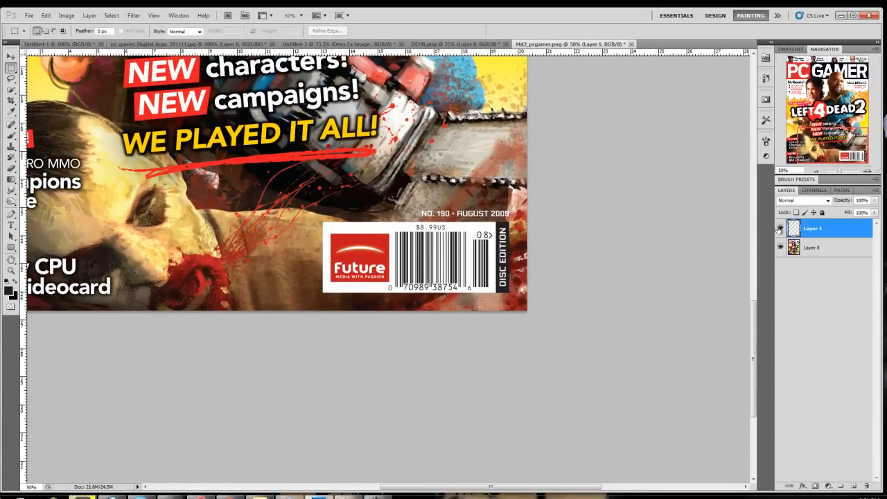
{"action": "left_click", "coordinate": [779, 227]}
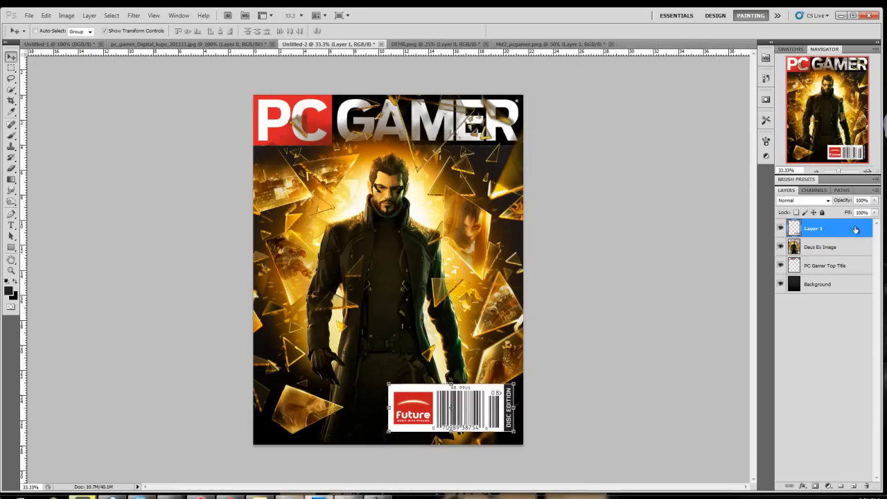
Name the layer BarCode and shrink the barcode into the cover's bottom-right corner.
{"action": "double_click", "coordinate": [824, 229]}
{"action": "type", "text": "BarCode"}
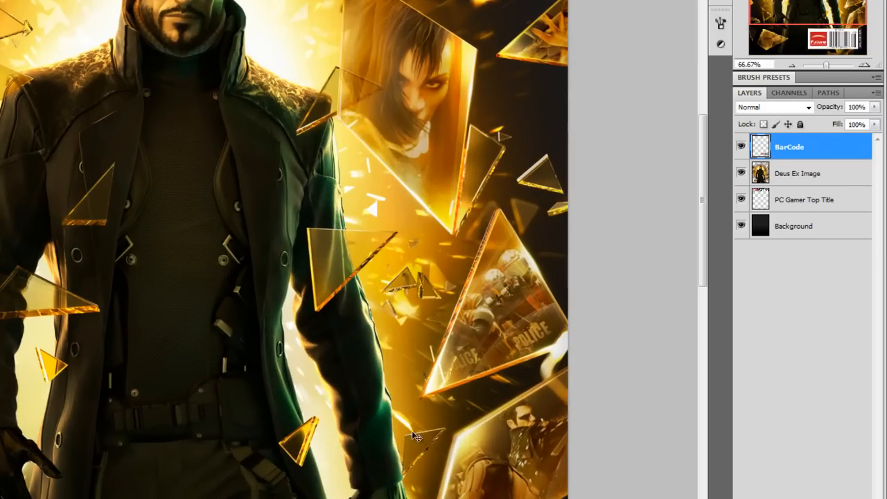
{"action": "scroll", "scroll_direction": "down", "scroll_amount": 3}
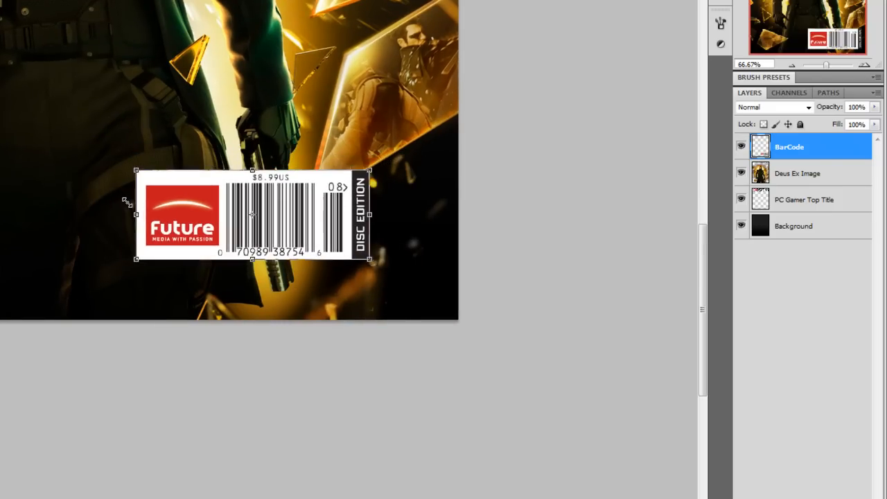
{"action": "left_click_drag", "start_coordinate": [252, 214], "coordinate": [303, 249]}
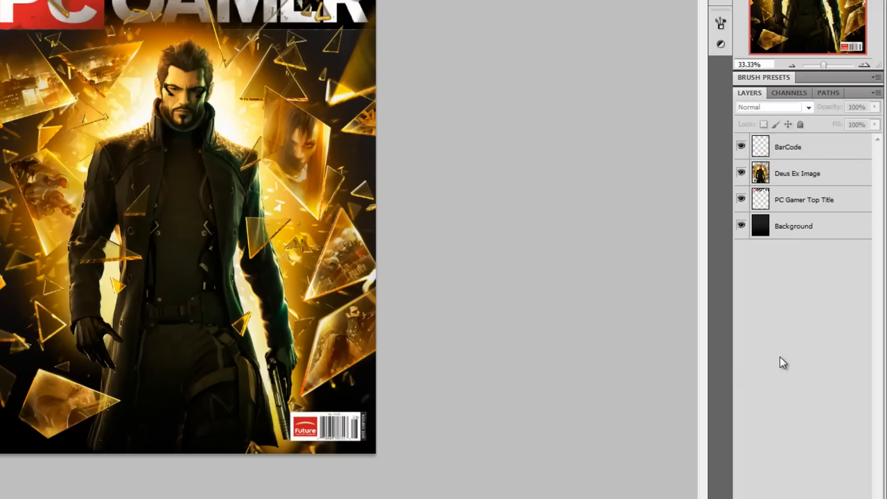
{"action": "mouse_move", "coordinate": [715, 375]}
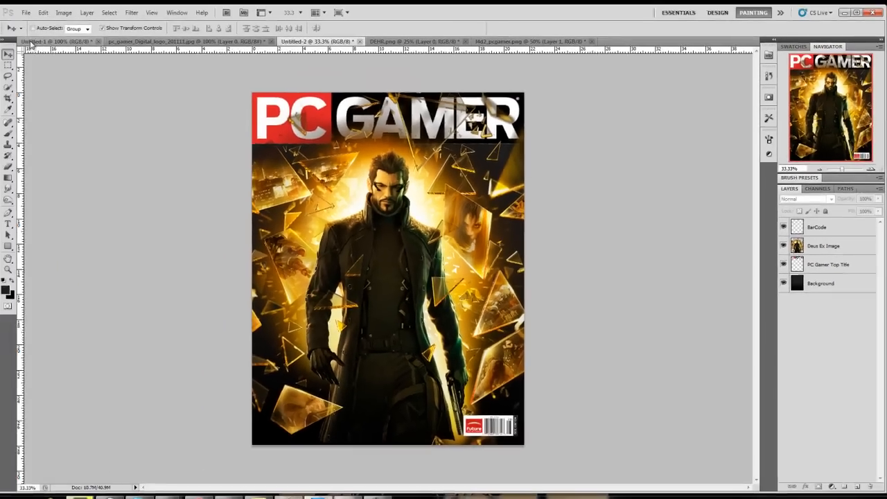
Check the Batman and Left 4 Dead covers, close them and the DEHR render, returning to Untitled-2.
{"action": "left_click", "coordinate": [59, 42]}
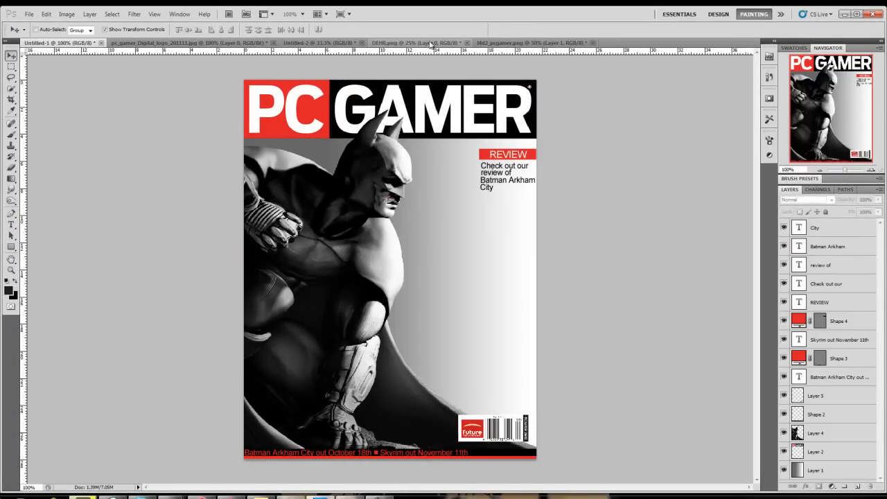
{"action": "mouse_move", "coordinate": [415, 42]}
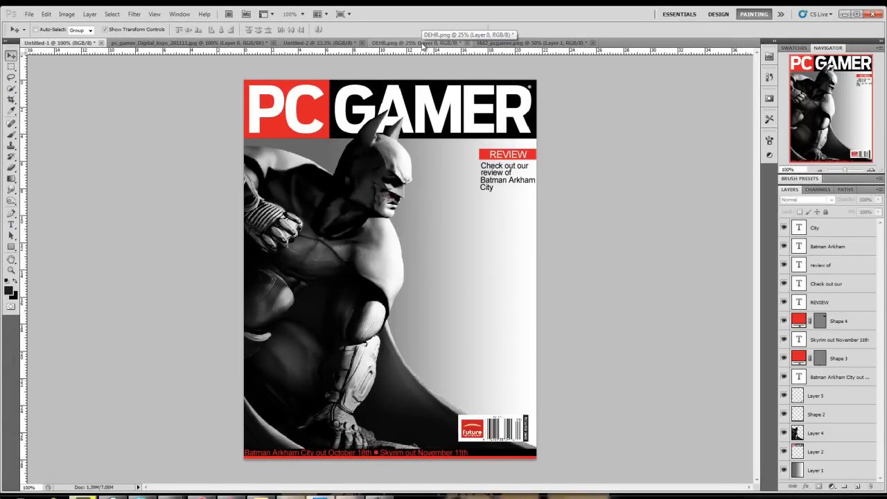
{"action": "left_click", "coordinate": [11, 247]}
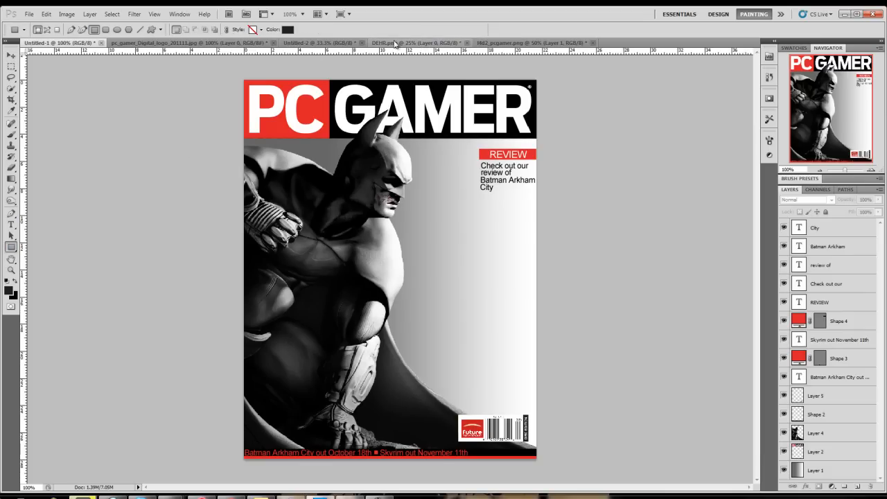
{"action": "mouse_move", "coordinate": [416, 42]}
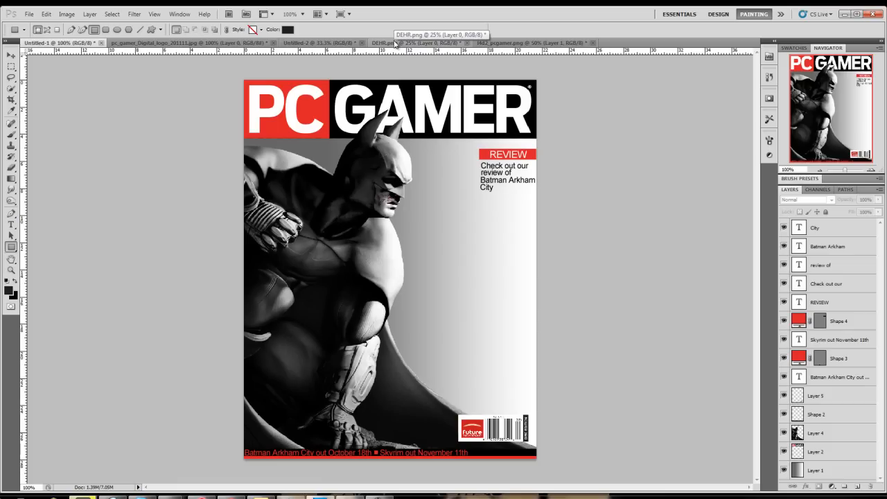
{"action": "mouse_move", "coordinate": [418, 46]}
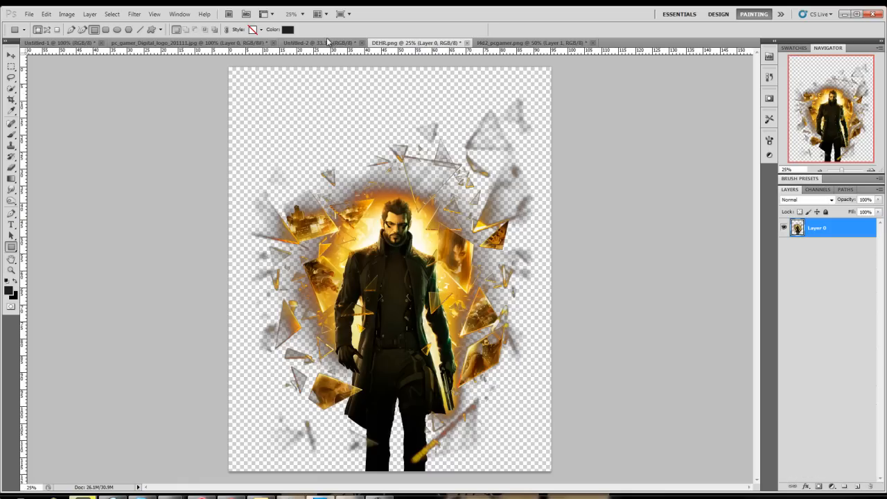
{"action": "left_click", "coordinate": [529, 41]}
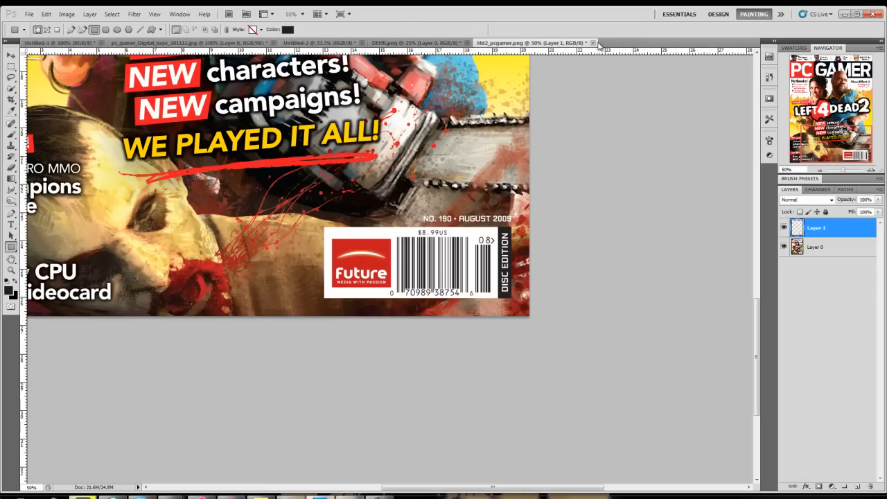
{"action": "left_click", "coordinate": [593, 41]}
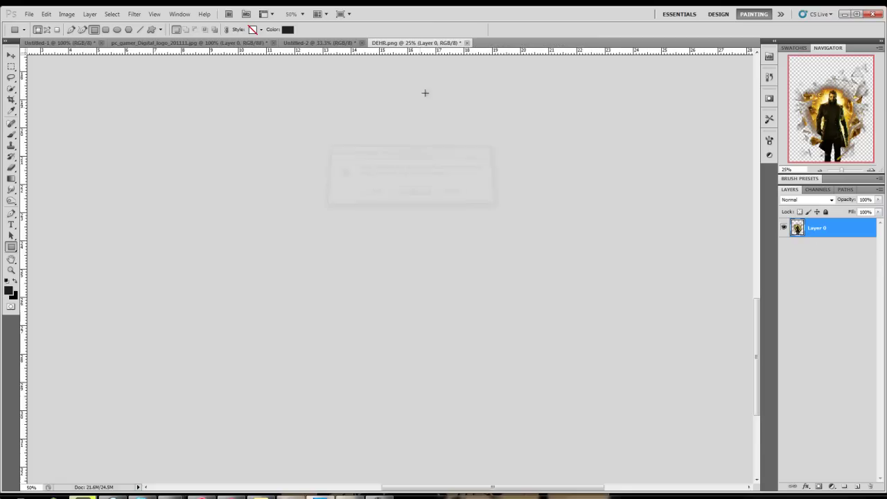
{"action": "left_click", "coordinate": [319, 42]}
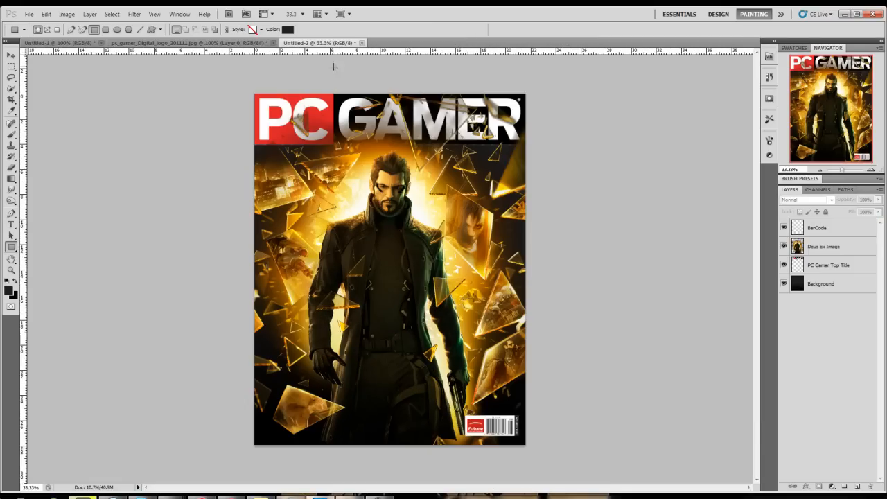
{"action": "mouse_move", "coordinate": [385, 118]}
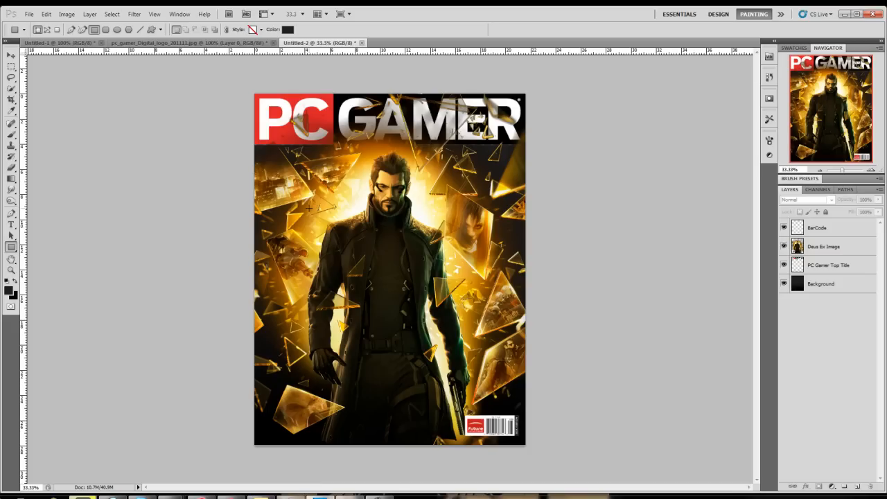
{"action": "mouse_move", "coordinate": [11, 224]}
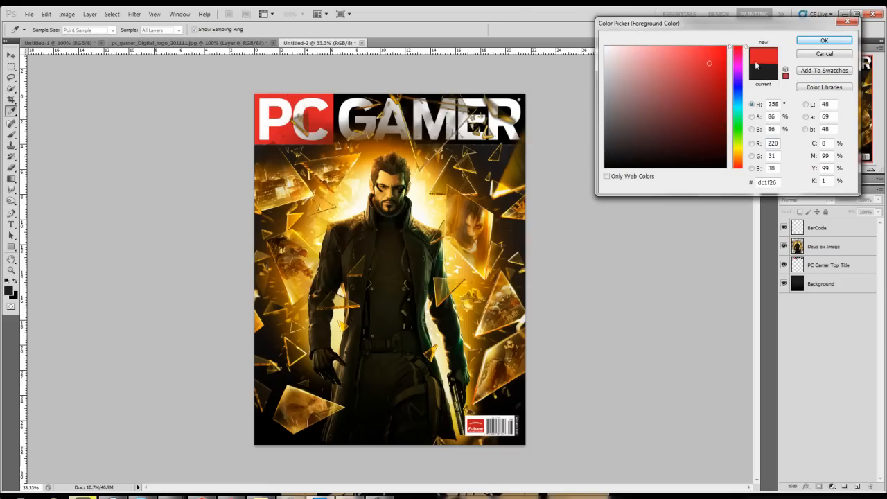
Draw a red rectangle below the PC GAMER title and rename its shape layer Review.
{"action": "left_click", "coordinate": [823, 39]}
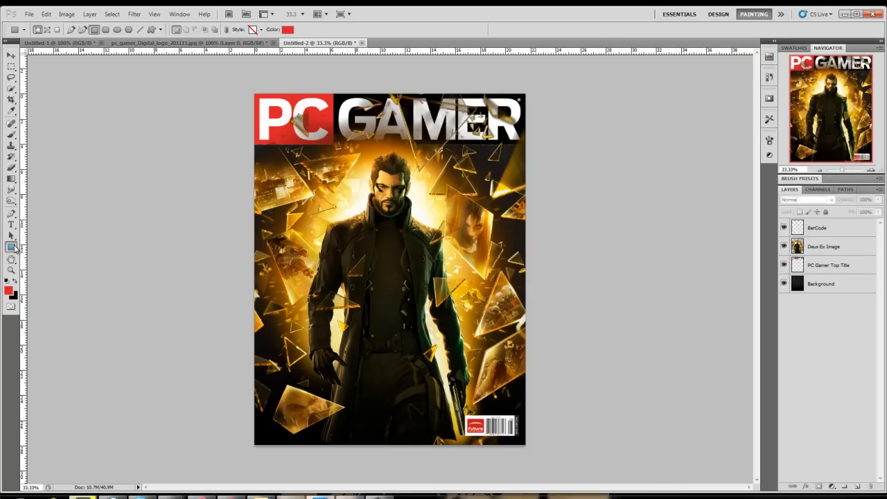
{"action": "mouse_move", "coordinate": [247, 227]}
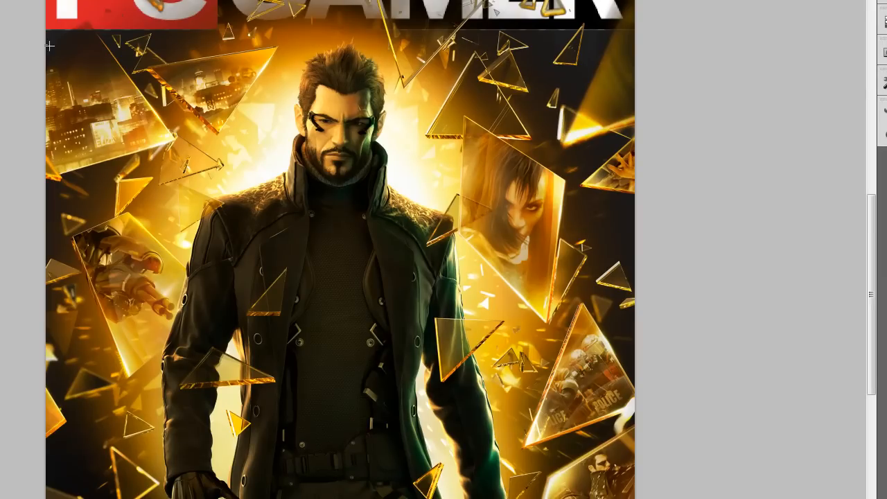
{"action": "left_click_drag", "start_coordinate": [50, 45], "coordinate": [82, 75]}
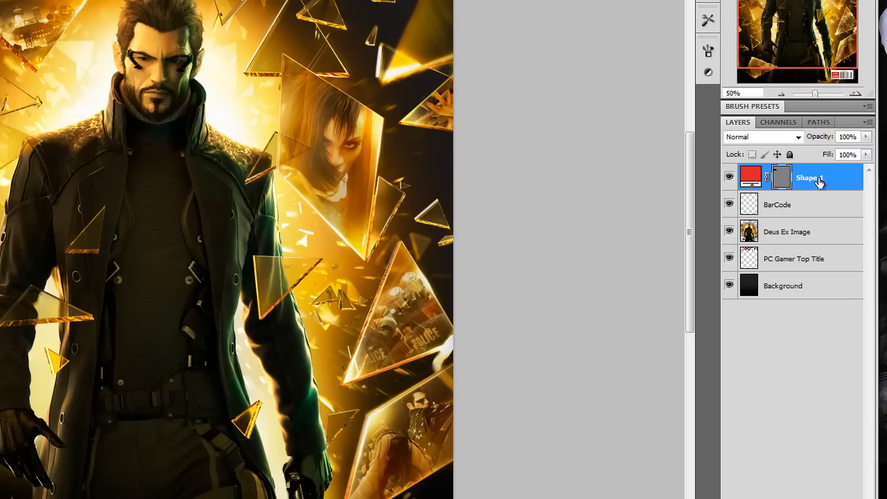
{"action": "double_click", "coordinate": [810, 177]}
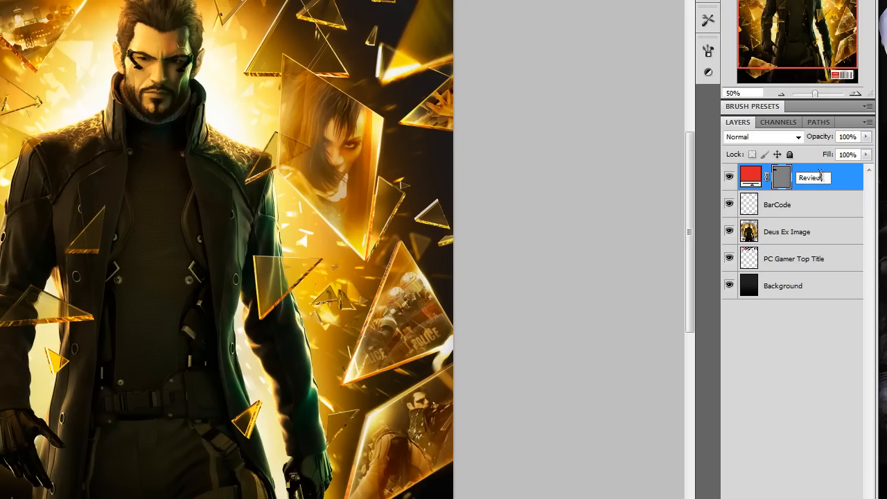
{"action": "key", "text": "Return"}
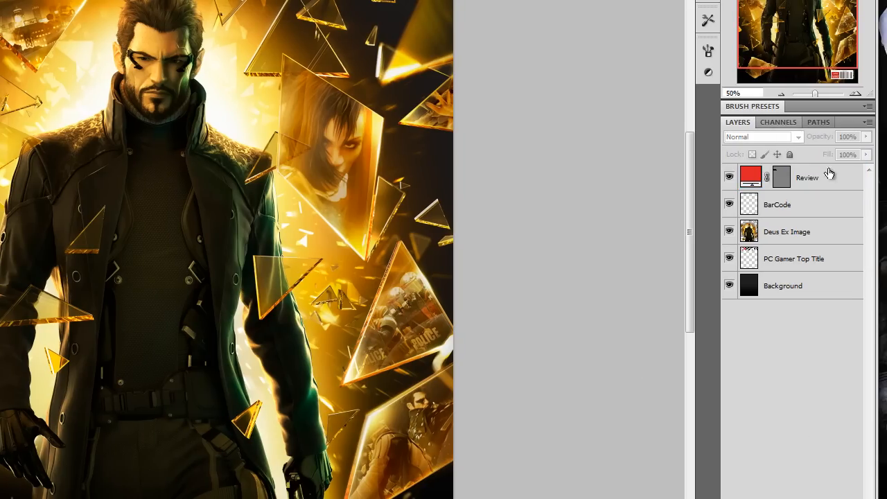
Apply Drop Shadow and Inner Shadow layer styles to the red Review box layer.
{"action": "double_click", "coordinate": [751, 177]}
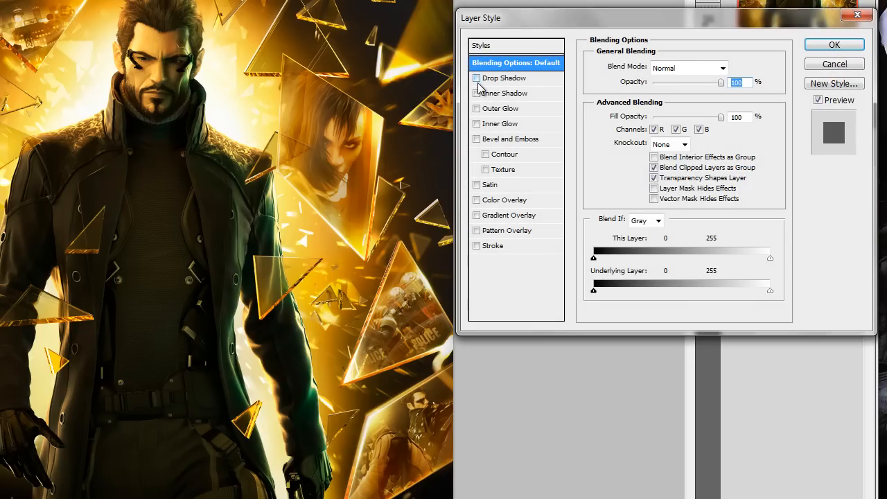
{"action": "left_click", "coordinate": [477, 78]}
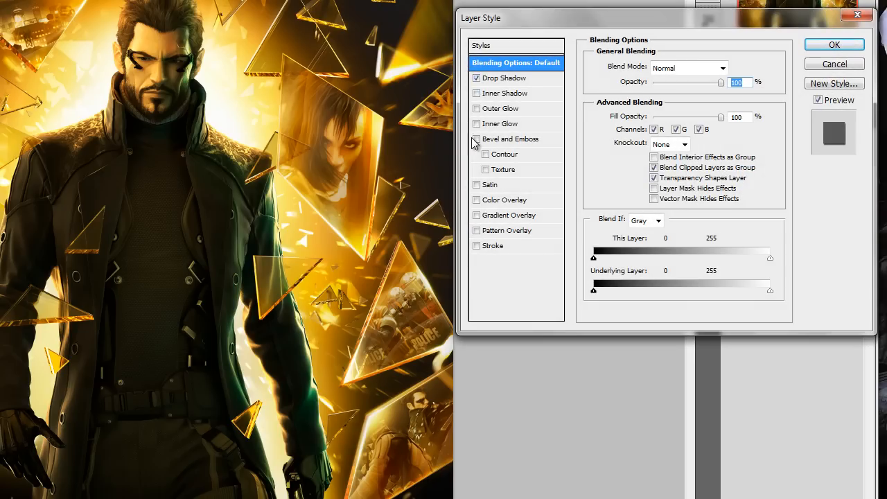
{"action": "left_click", "coordinate": [477, 93]}
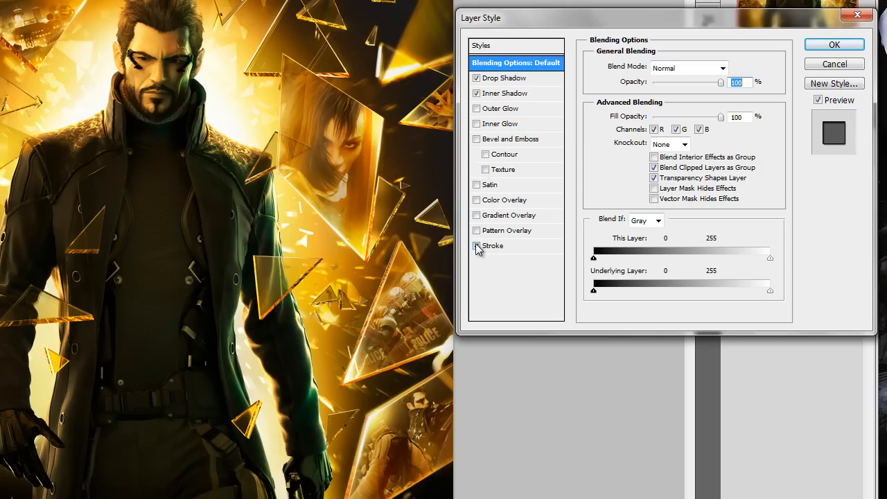
{"action": "left_click", "coordinate": [476, 185]}
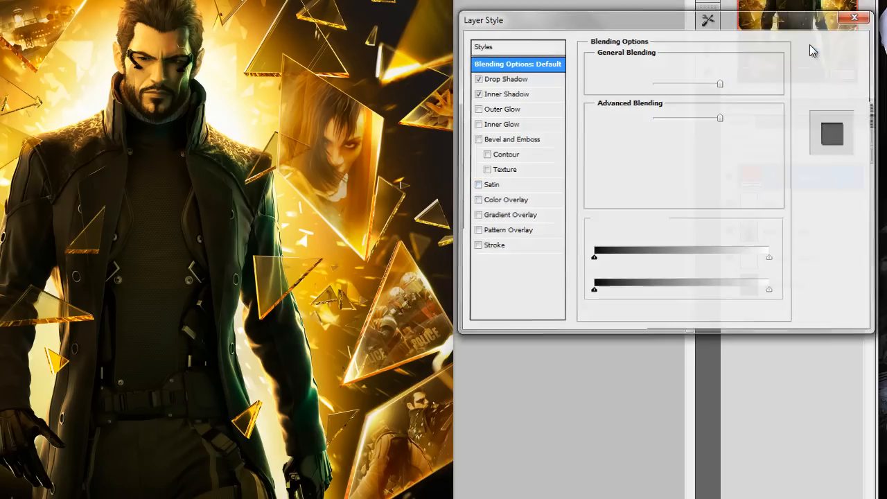
{"action": "left_click", "coordinate": [854, 16]}
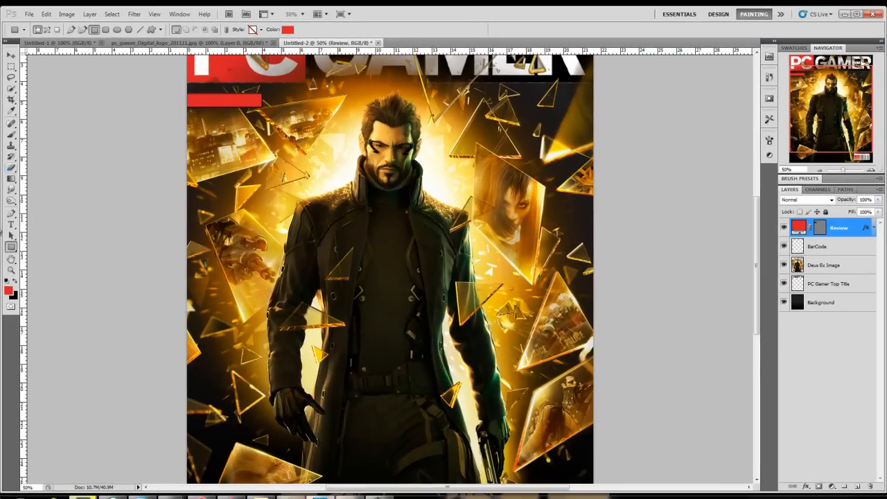
Set the text colour to white, type Review and move it onto the red box.
{"action": "left_click", "coordinate": [11, 224]}
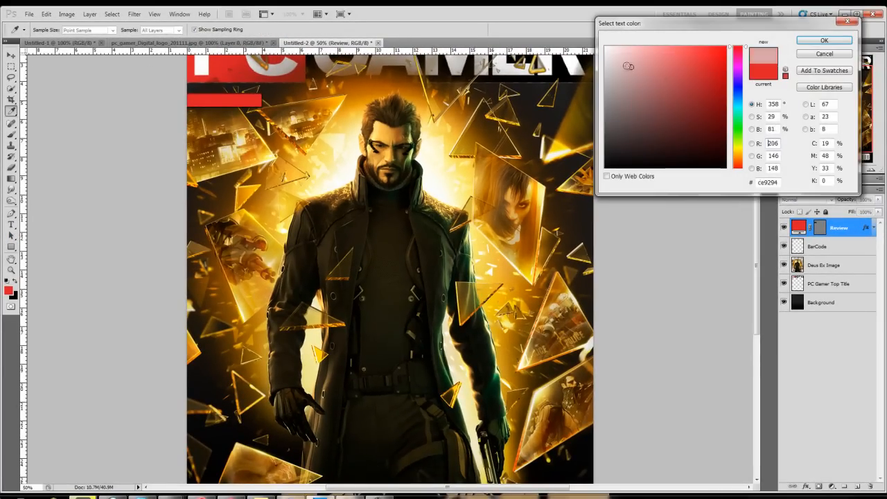
{"action": "left_click", "coordinate": [823, 39]}
{"action": "type", "text": "Re"}
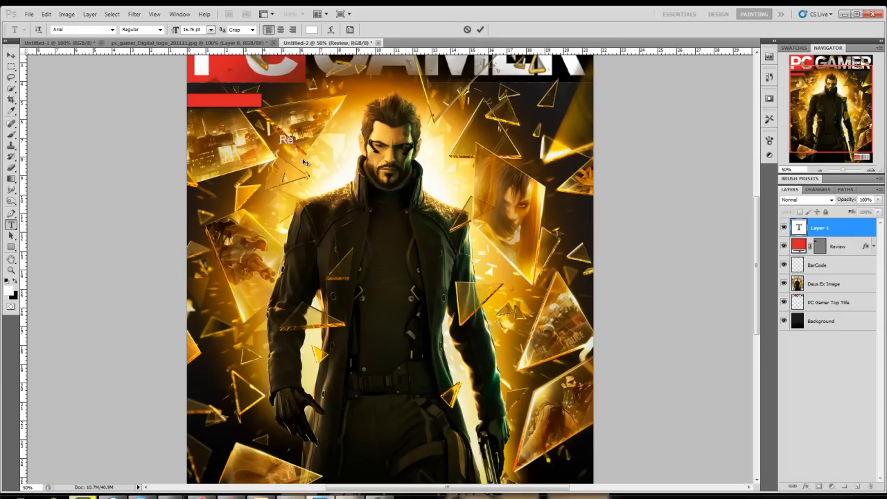
{"action": "type", "text": "view"}
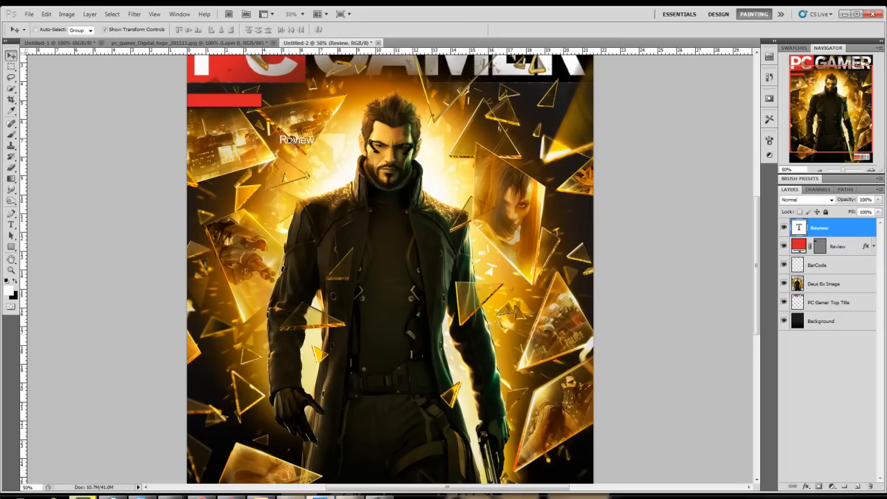
{"action": "left_click_drag", "start_coordinate": [297, 139], "coordinate": [219, 100]}
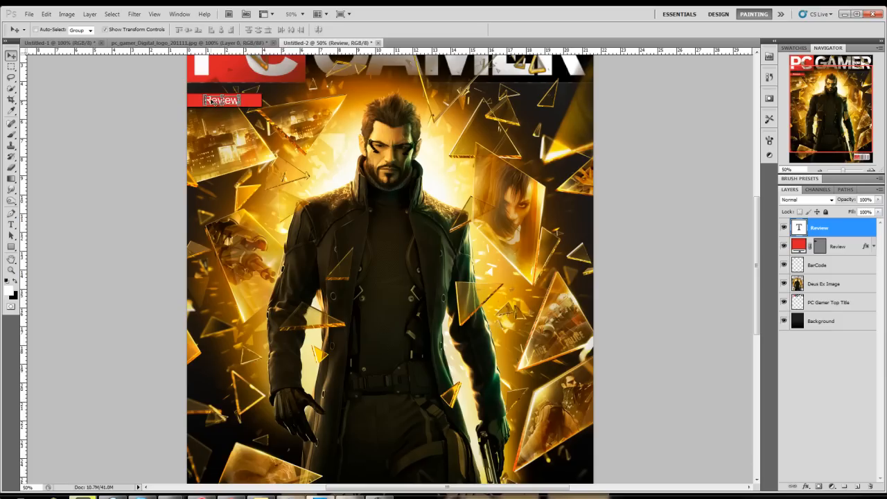
Re-edit the Review text inside the red box and commit the changes.
{"action": "left_click", "coordinate": [11, 225]}
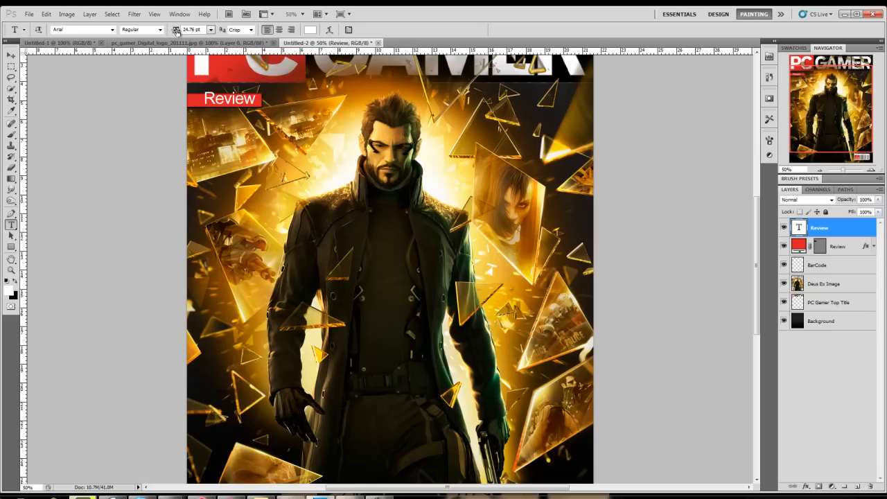
{"action": "left_click", "coordinate": [11, 55]}
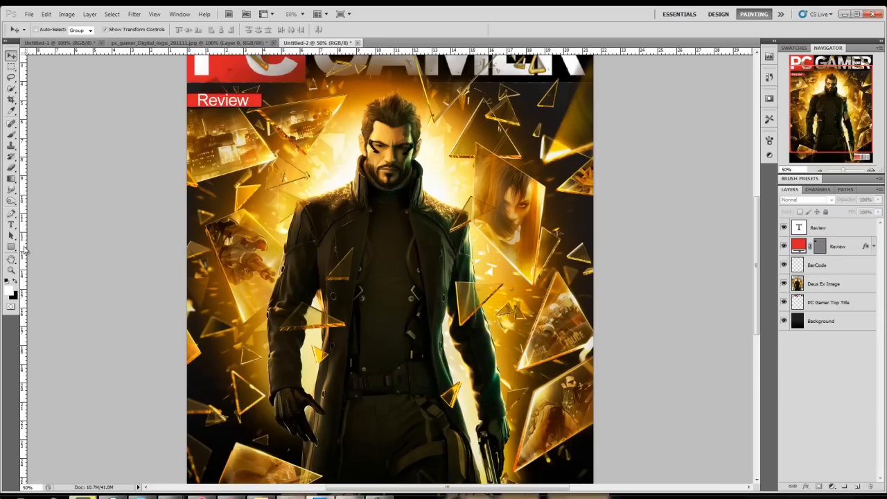
{"action": "left_click", "coordinate": [11, 225]}
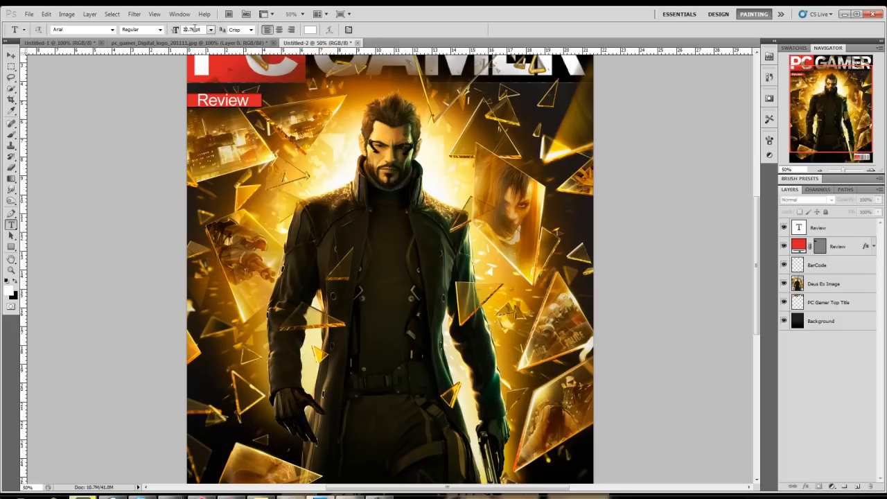
{"action": "mouse_move", "coordinate": [188, 29]}
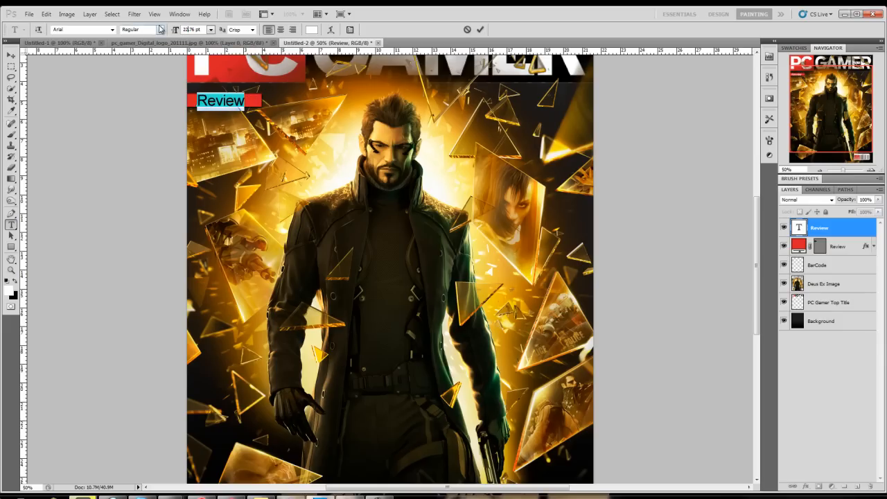
{"action": "left_click", "coordinate": [11, 55]}
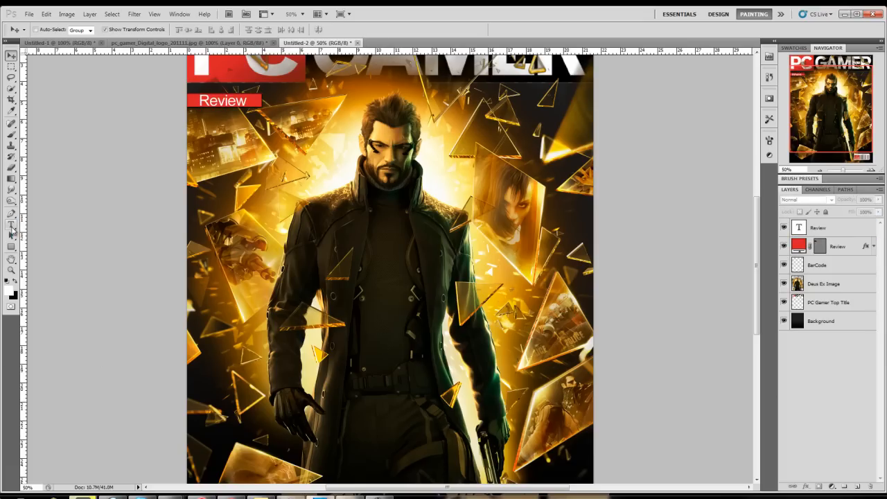
Add a 'Check out our' text line below the Review box.
{"action": "left_click", "coordinate": [11, 225]}
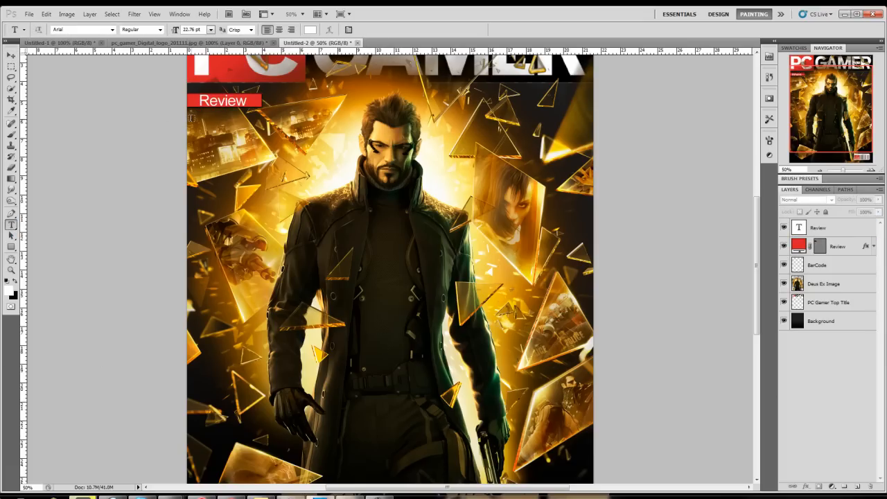
{"action": "left_click", "coordinate": [196, 117]}
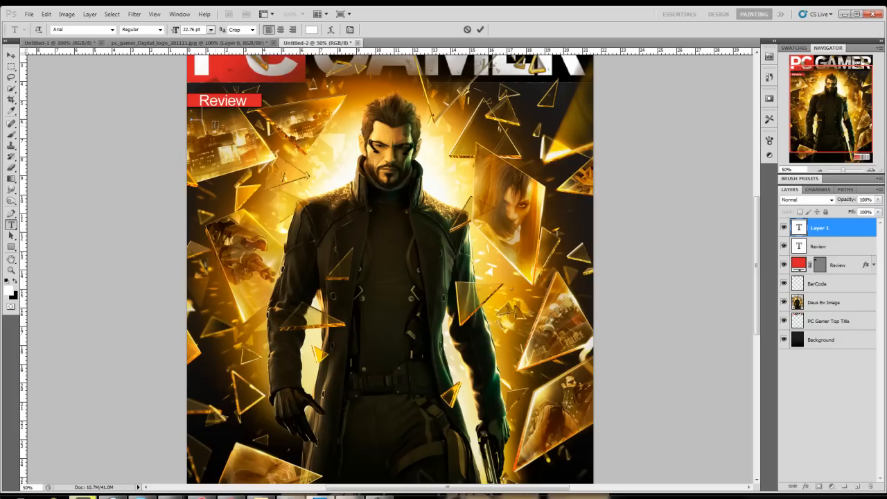
{"action": "type", "text": "Check"}
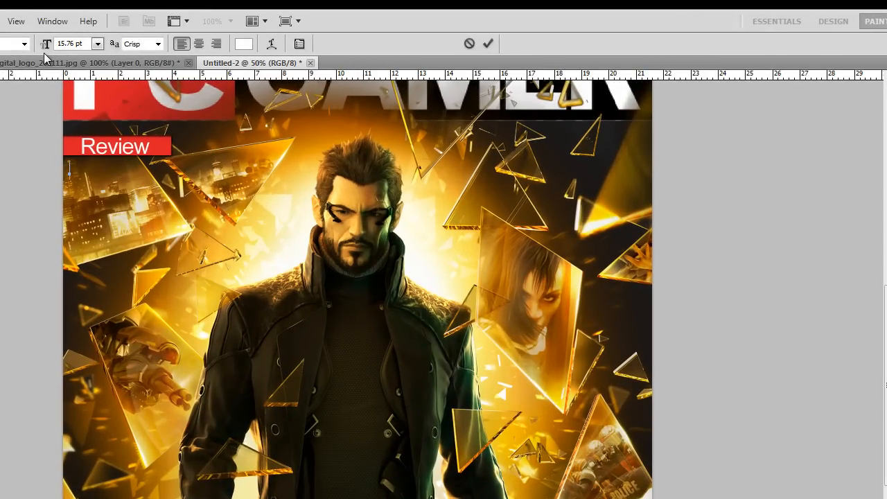
{"action": "type", "text": "Check out our"}
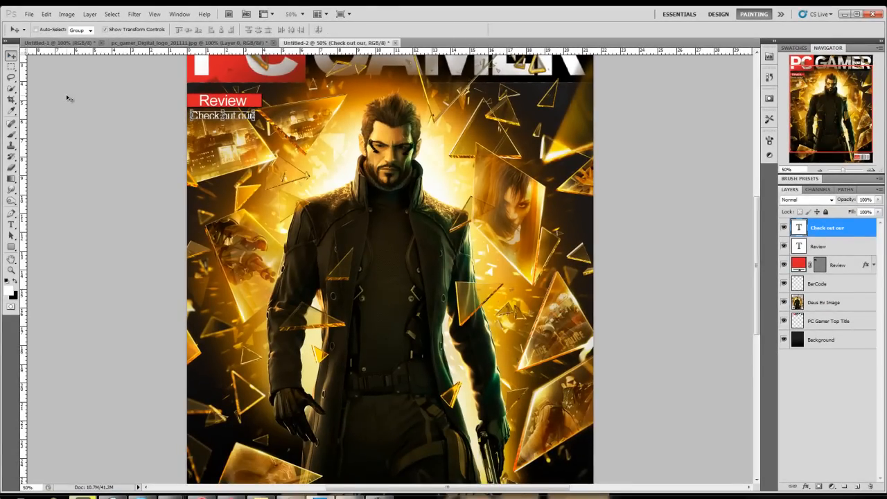
{"action": "mouse_move", "coordinate": [17, 180]}
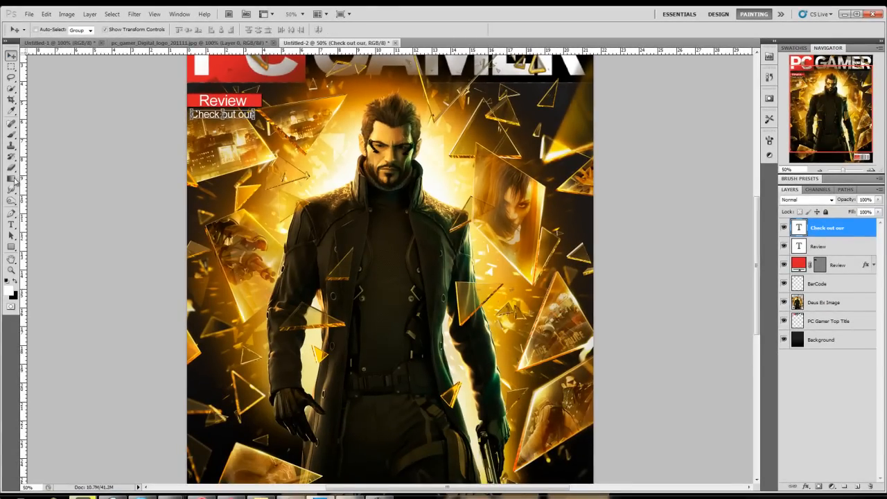
Add a second line reading 'Deus Ex Human' under the first.
{"action": "left_click", "coordinate": [11, 225]}
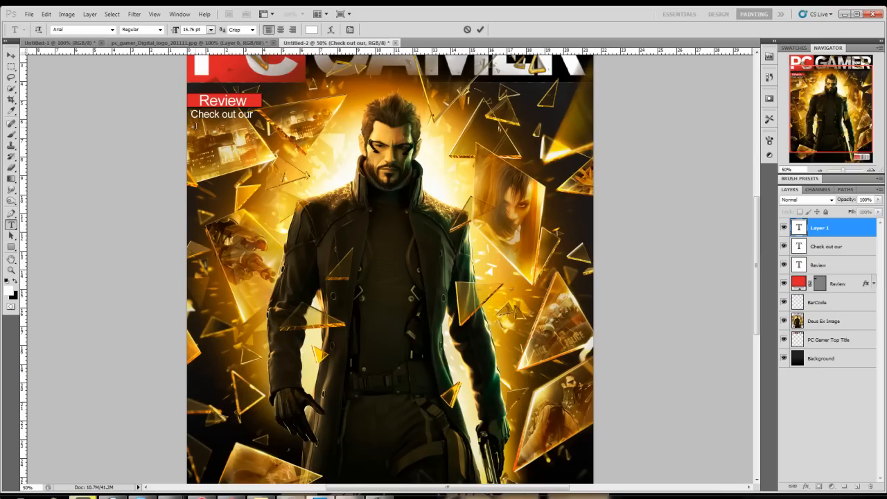
{"action": "type", "text": "Deus"}
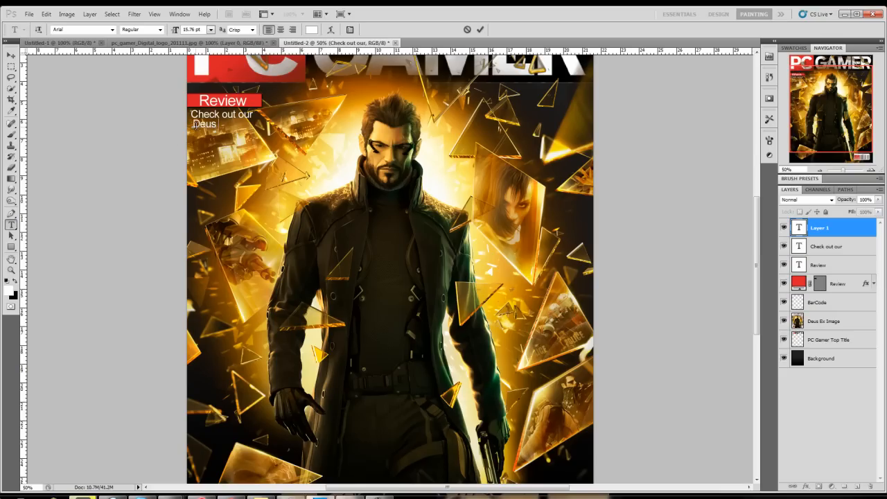
{"action": "type", "text": "Ex"}
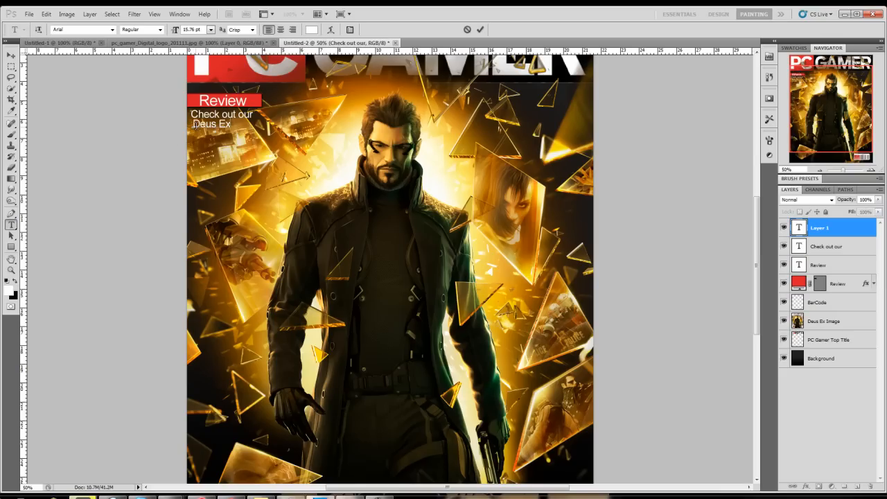
{"action": "type", "text": "Human"}
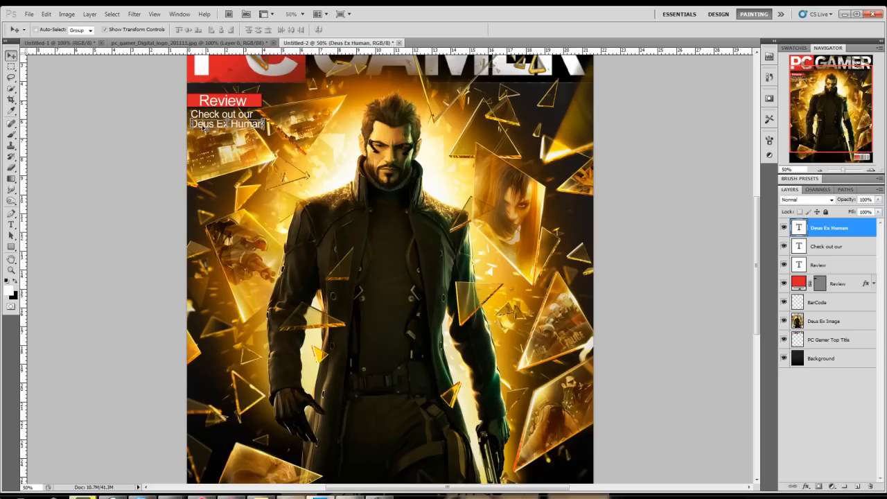
Add a third line reading 'Revolution review!' under the second.
{"action": "left_click", "coordinate": [11, 224]}
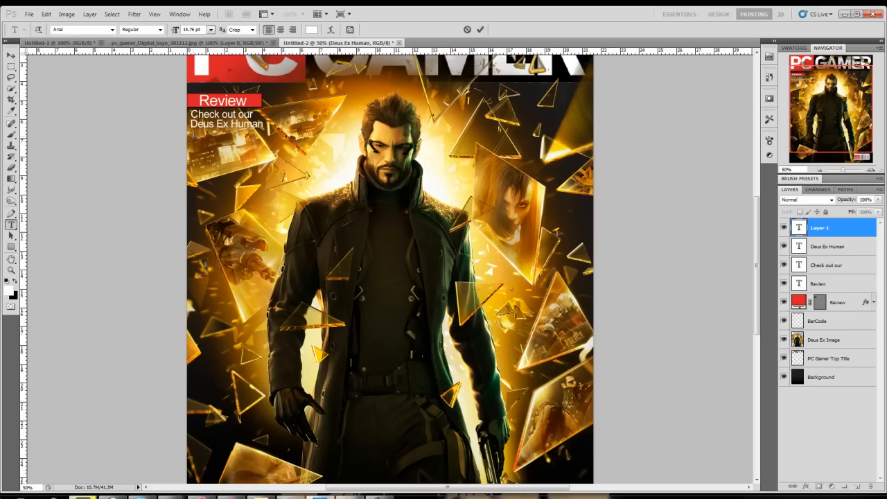
{"action": "type", "text": "Revolution"}
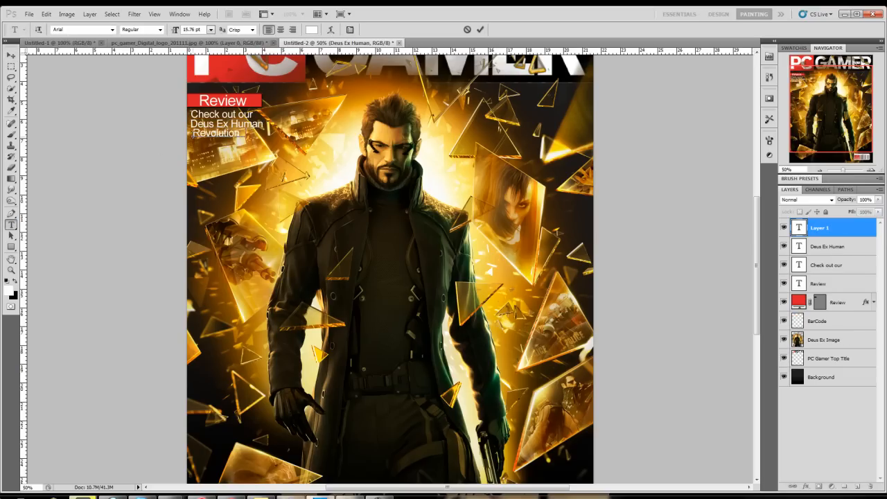
{"action": "type", "text": "review!"}
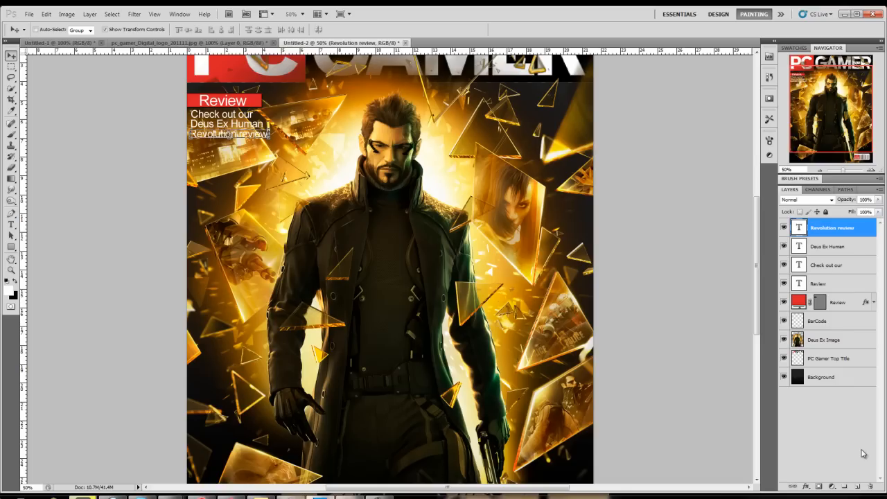
{"action": "left_click", "coordinate": [831, 227]}
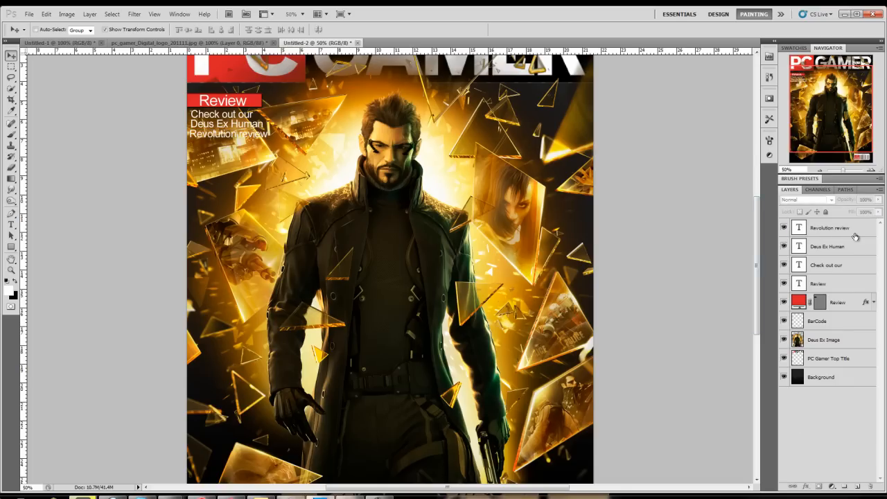
{"action": "left_click", "coordinate": [829, 227]}
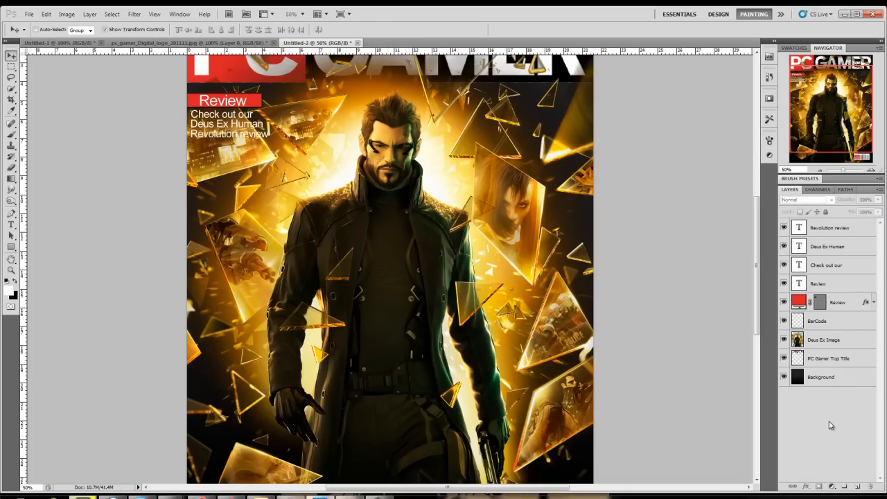
{"action": "left_click", "coordinate": [826, 265]}
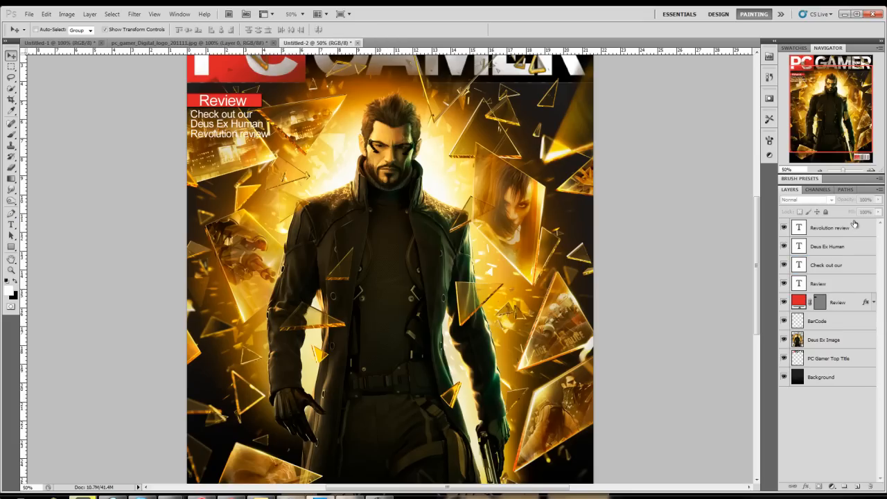
{"action": "left_click", "coordinate": [829, 228]}
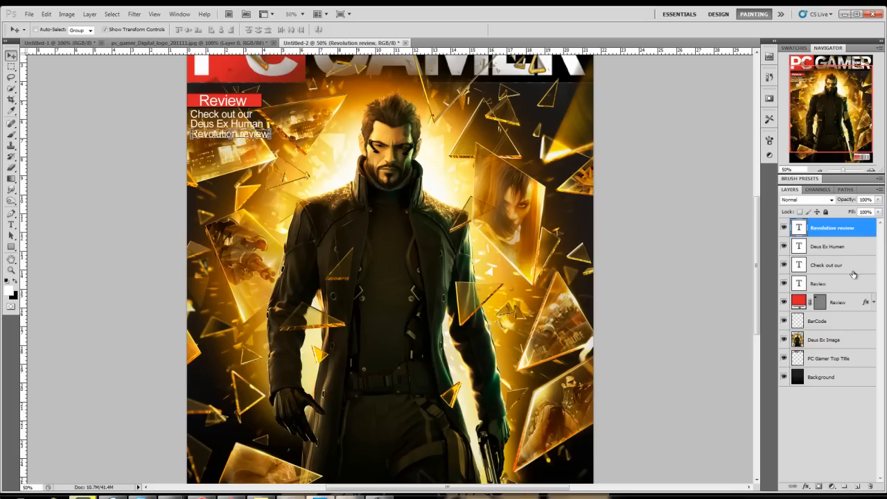
{"action": "left_click", "coordinate": [826, 265]}
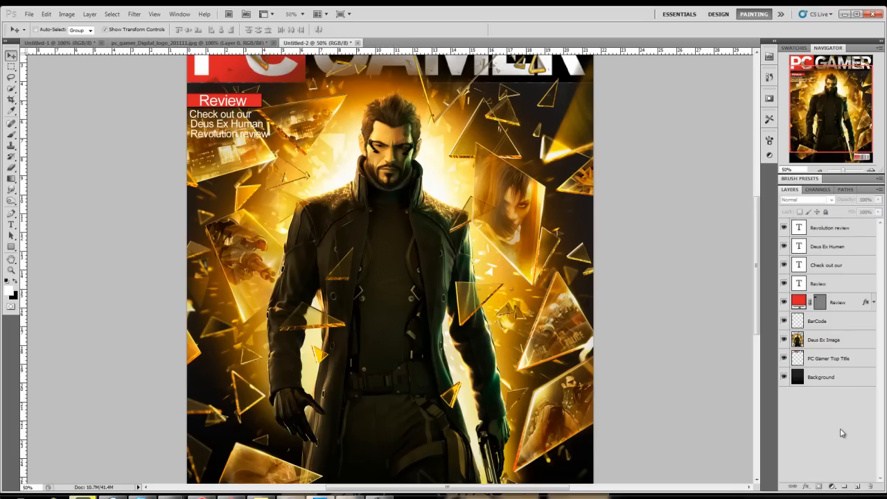
{"action": "left_click", "coordinate": [826, 265]}
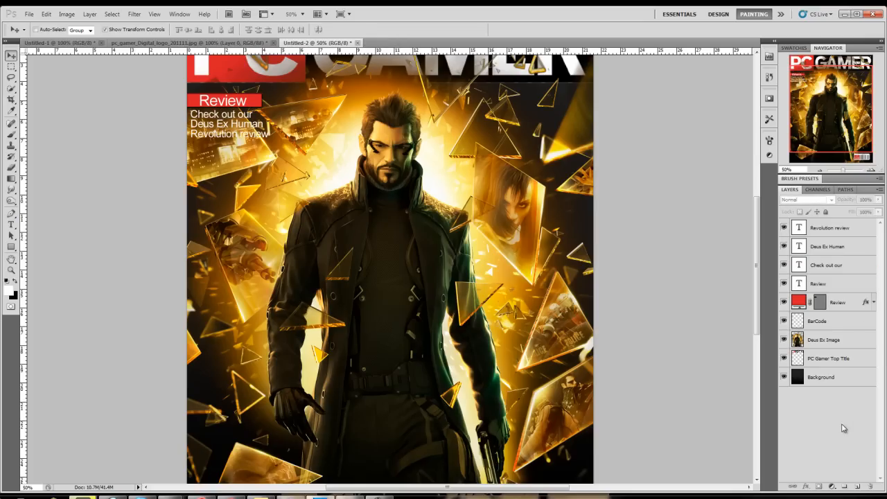
{"action": "left_click", "coordinate": [826, 264]}
{"action": "type", "text": "33.3"}
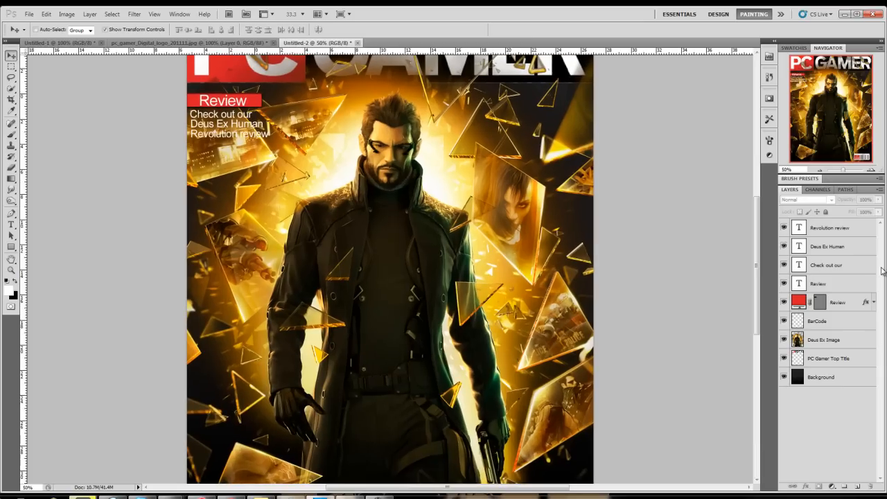
Add a Drop Shadow to the Check out our, Deus Ex Human and Revolution review text layers.
{"action": "left_click", "coordinate": [826, 265]}
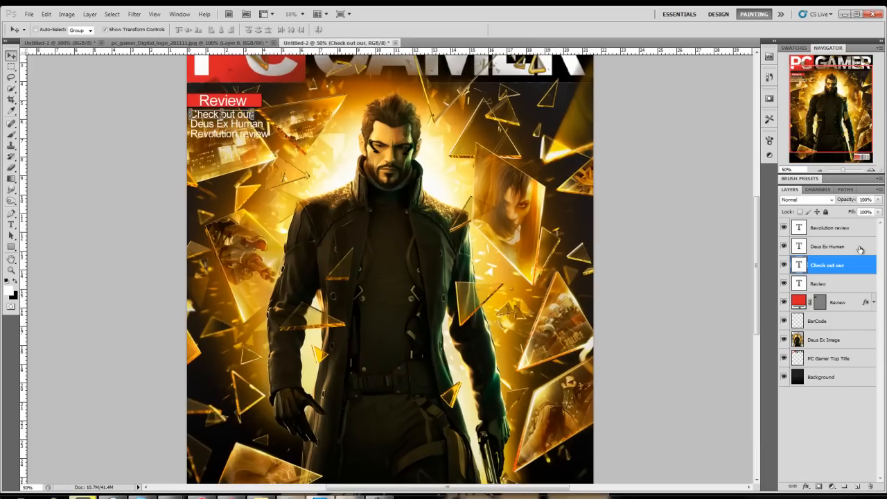
{"action": "right_click", "coordinate": [826, 264]}
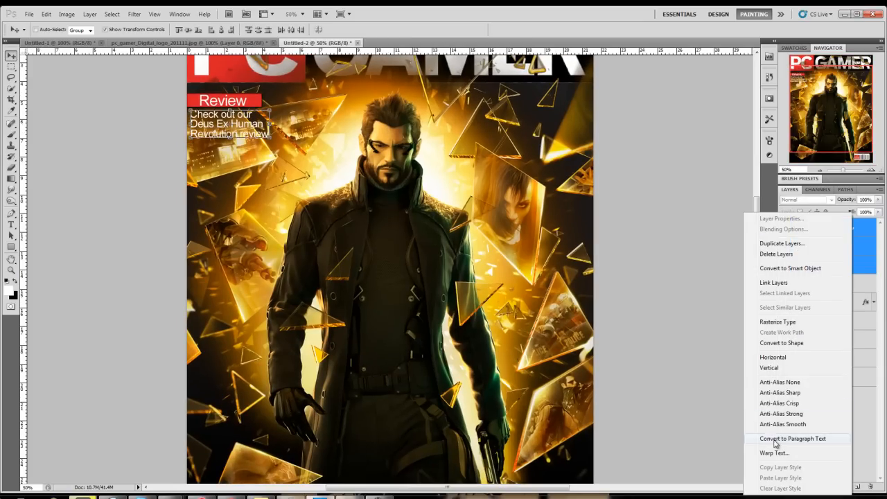
{"action": "mouse_move", "coordinate": [795, 305]}
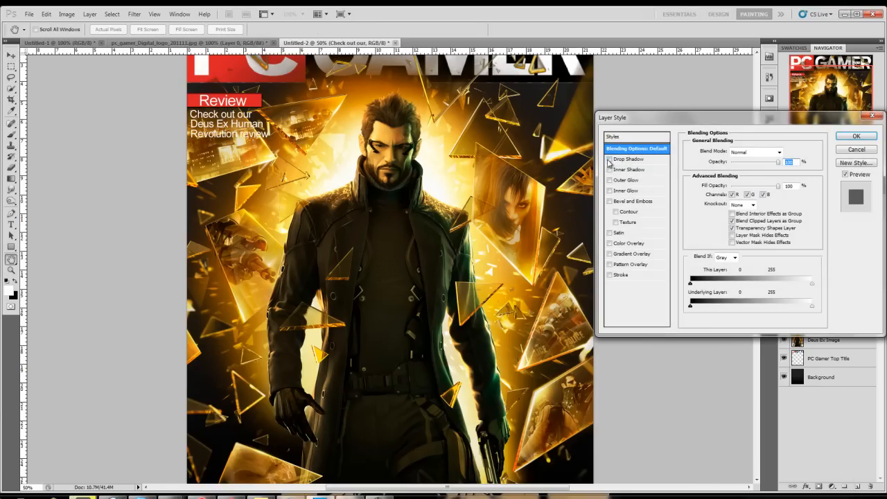
{"action": "left_click", "coordinate": [610, 158]}
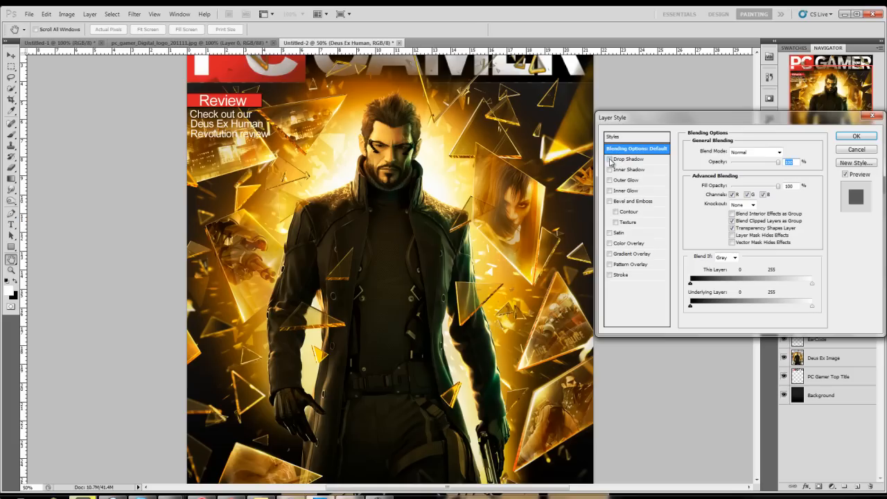
{"action": "left_click", "coordinate": [856, 136]}
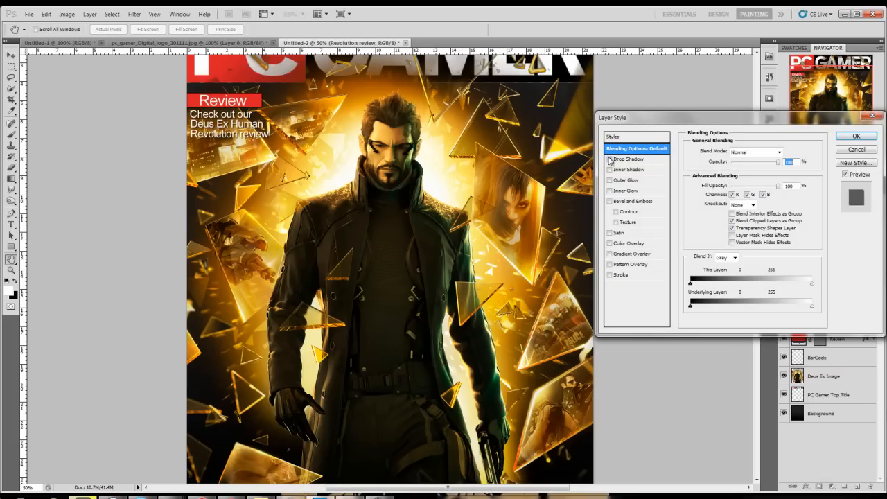
{"action": "left_click", "coordinate": [857, 136]}
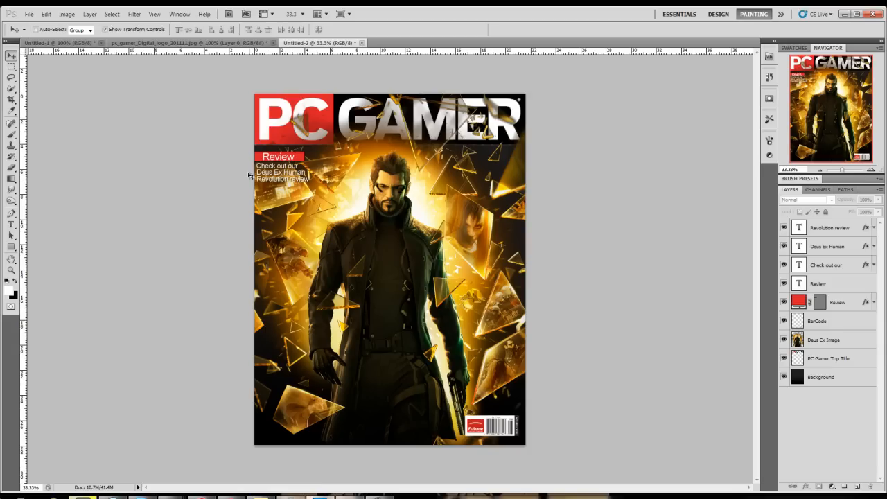
{"action": "mouse_move", "coordinate": [471, 158]}
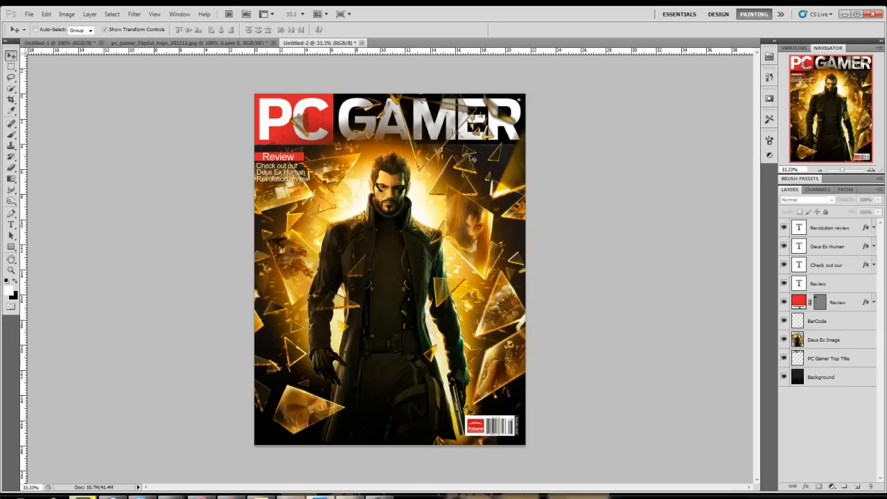
{"action": "mouse_move", "coordinate": [258, 383]}
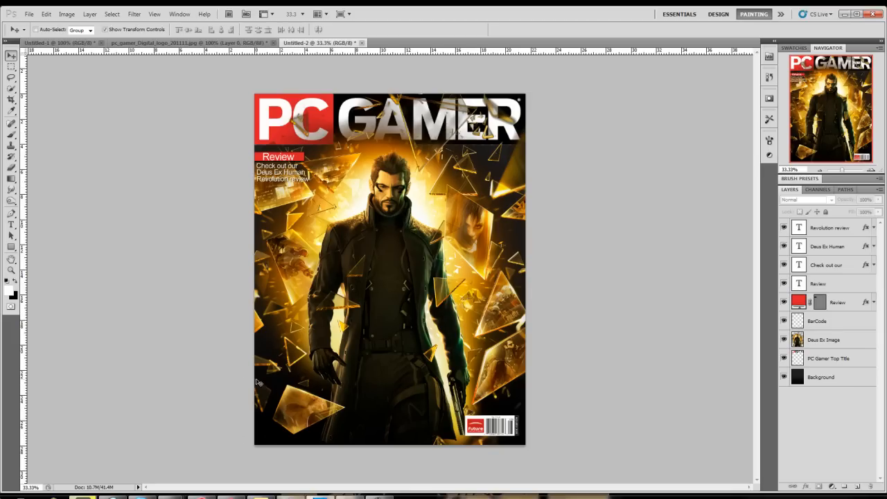
{"action": "mouse_move", "coordinate": [238, 262]}
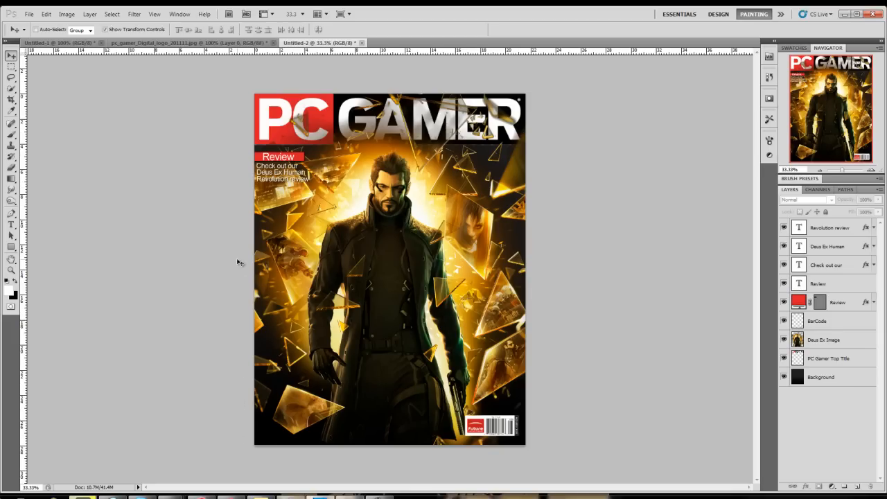
{"action": "mouse_move", "coordinate": [224, 261]}
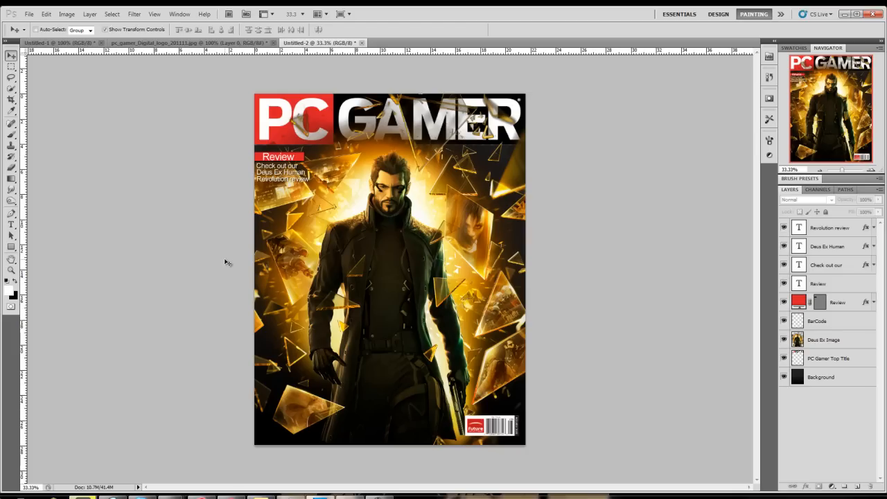